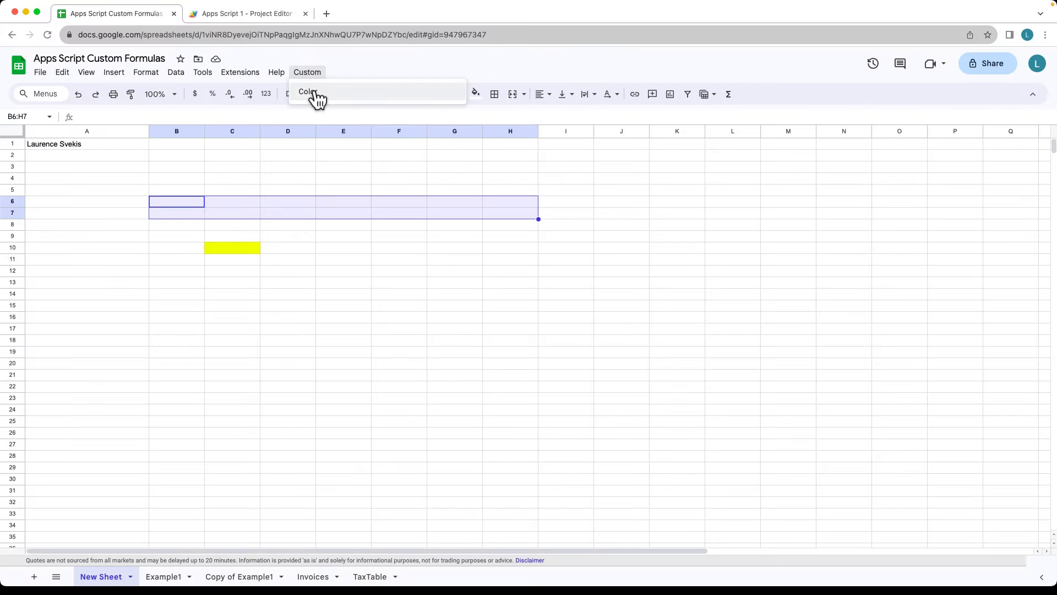
# - Review onOpen's Custom menu, Color item and backGroundColor in Code.gs, then delete all the code
pyautogui.click(246, 13)
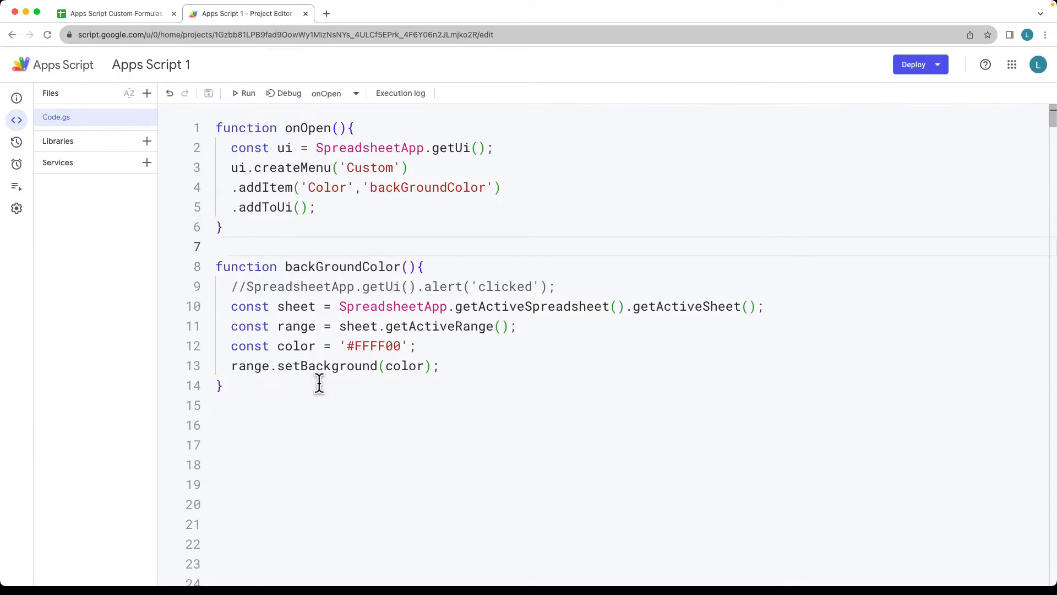
pyautogui.tripleClick(324, 346)
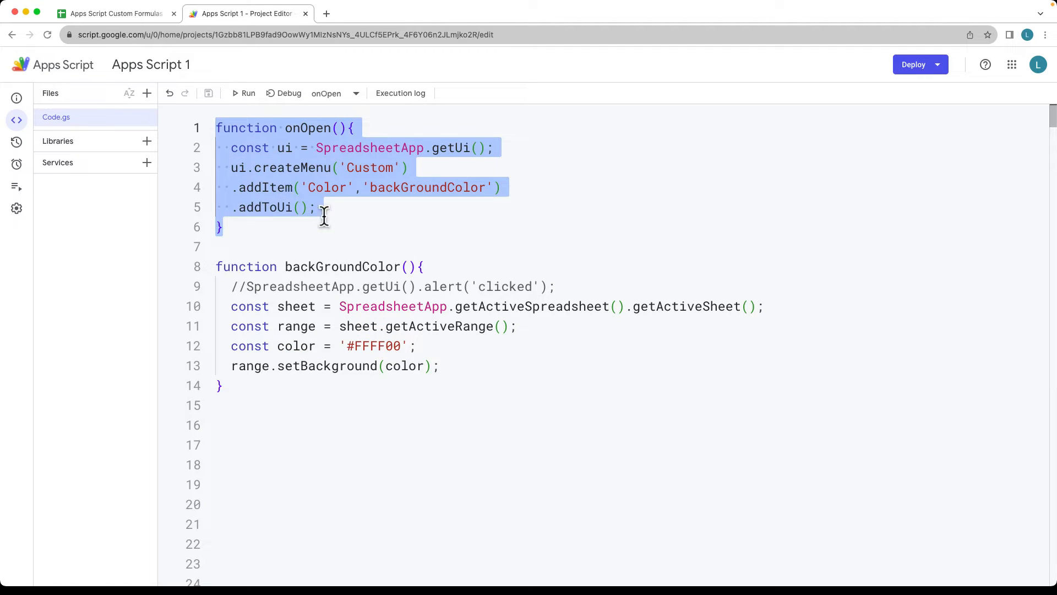
pyautogui.click(316, 207)
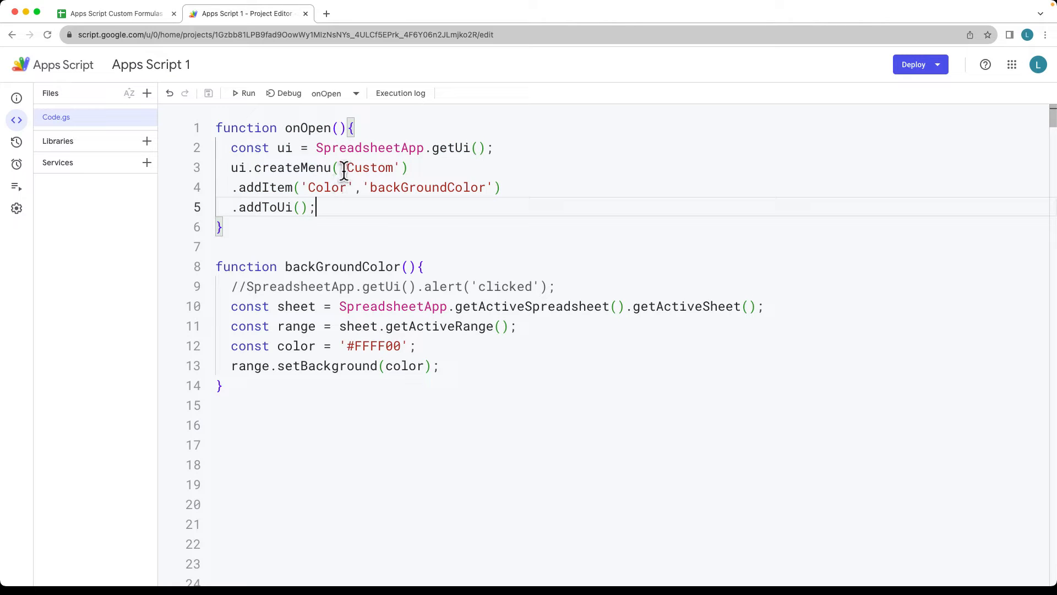
pyautogui.doubleClick(326, 187)
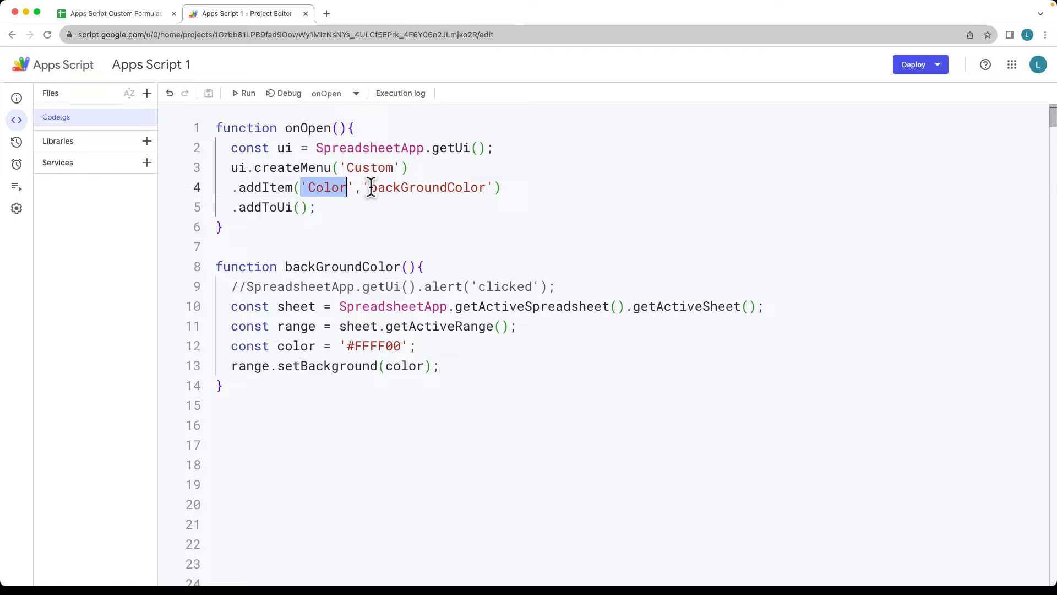
pyautogui.doubleClick(430, 187)
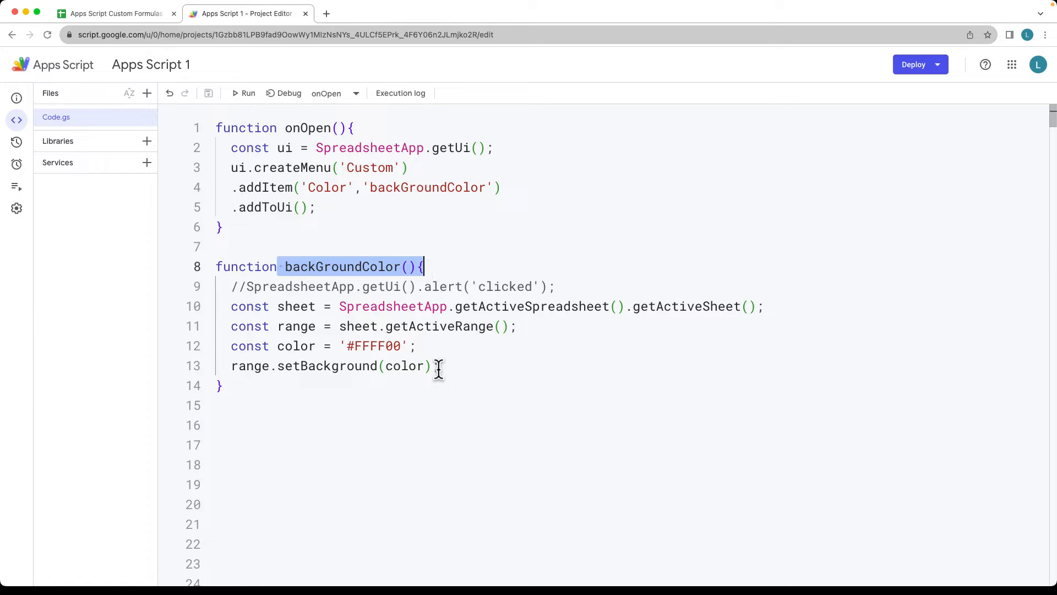
pyautogui.moveTo(230, 306); pyautogui.dragTo(439, 365)
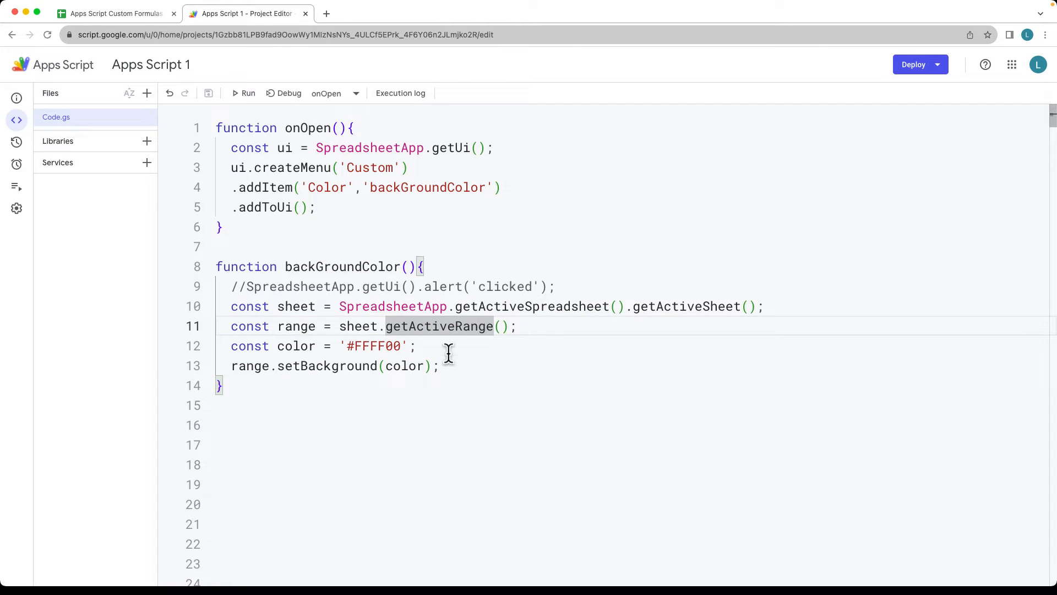
pyautogui.moveTo(230, 286); pyautogui.dragTo(438, 365)
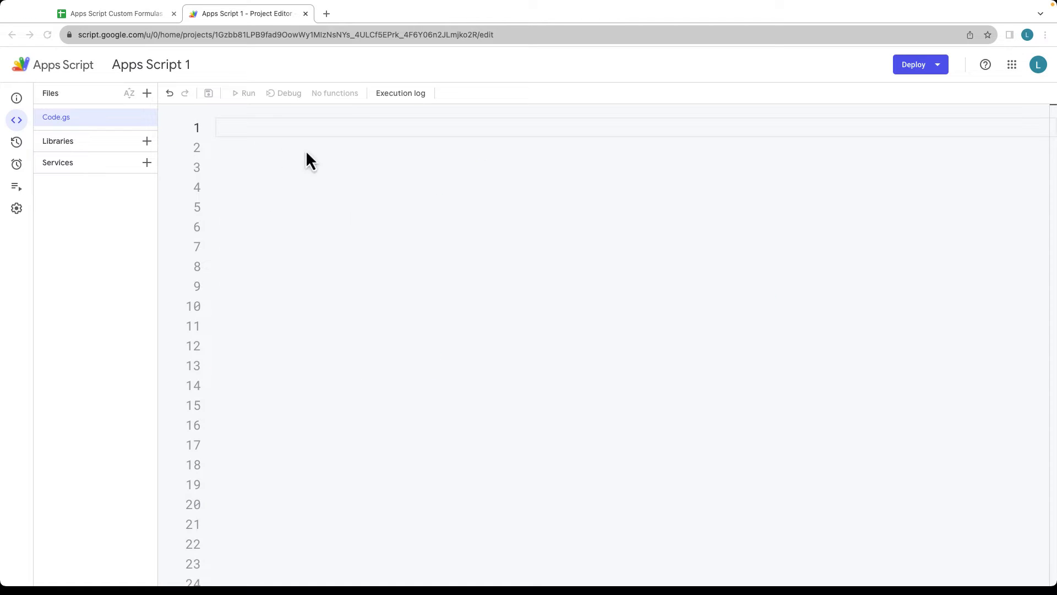
# - Write onOpen with const ui = SpreadsheetApp.getUi() and createMenu('Custom')
pyautogui.write('functi')
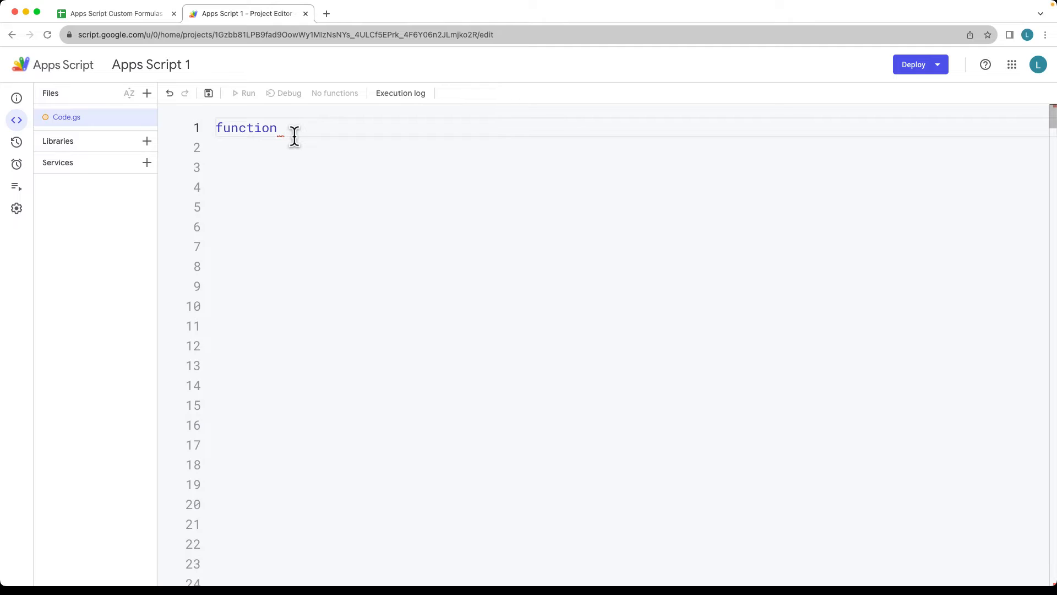
pyautogui.write('onOpen()')
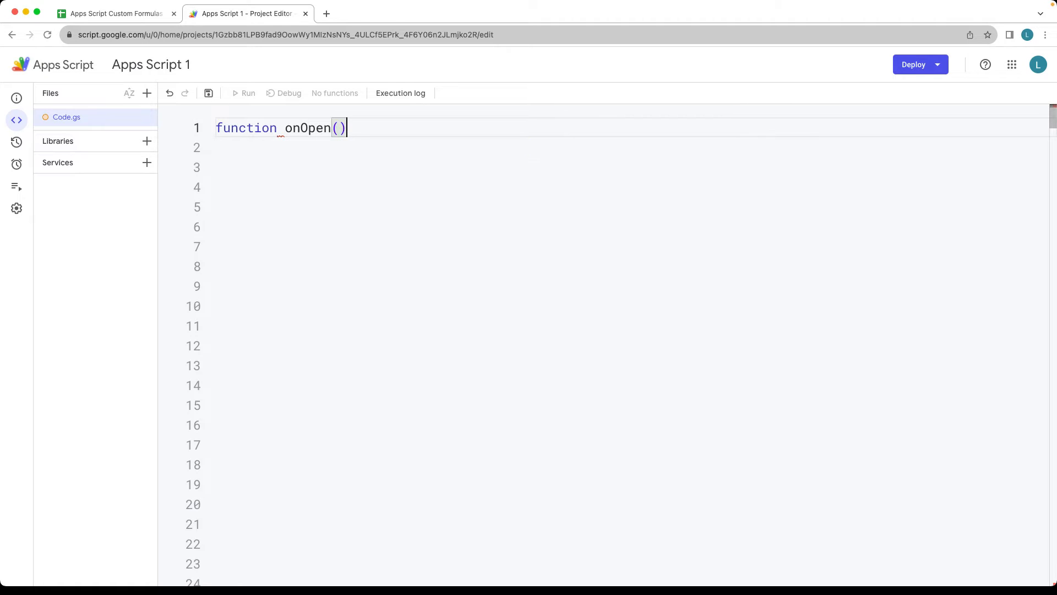
pyautogui.write('{')
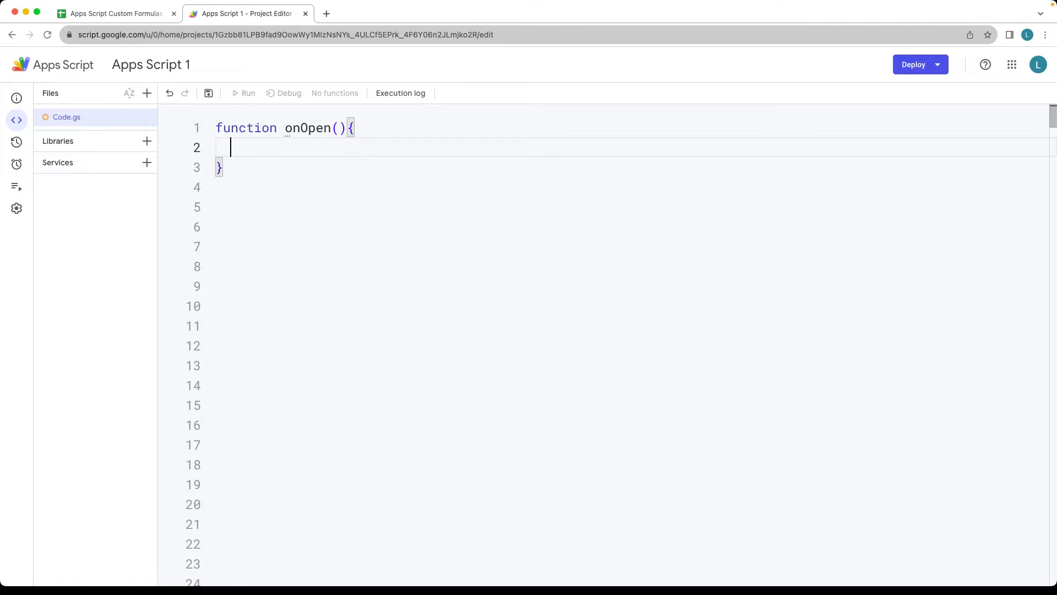
pyautogui.write('const ui = SpreadsheetApp.')
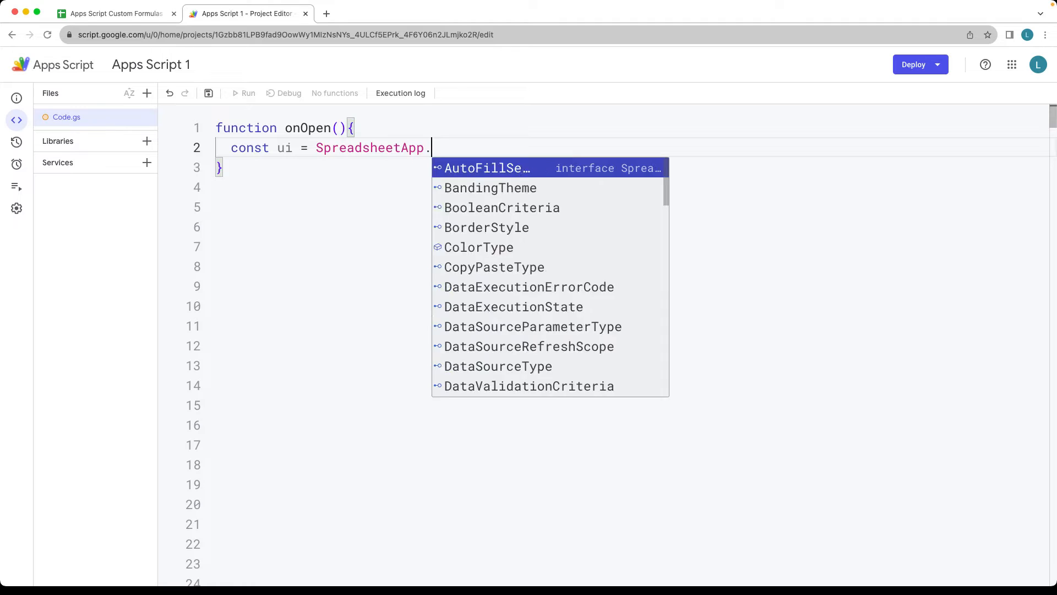
pyautogui.write('get')
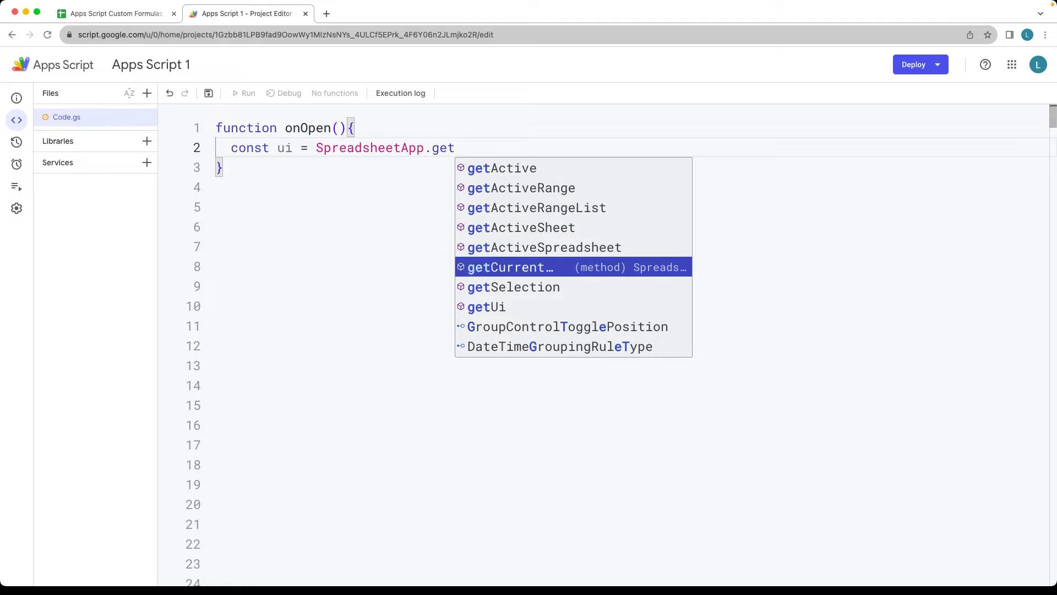
pyautogui.click(486, 307)
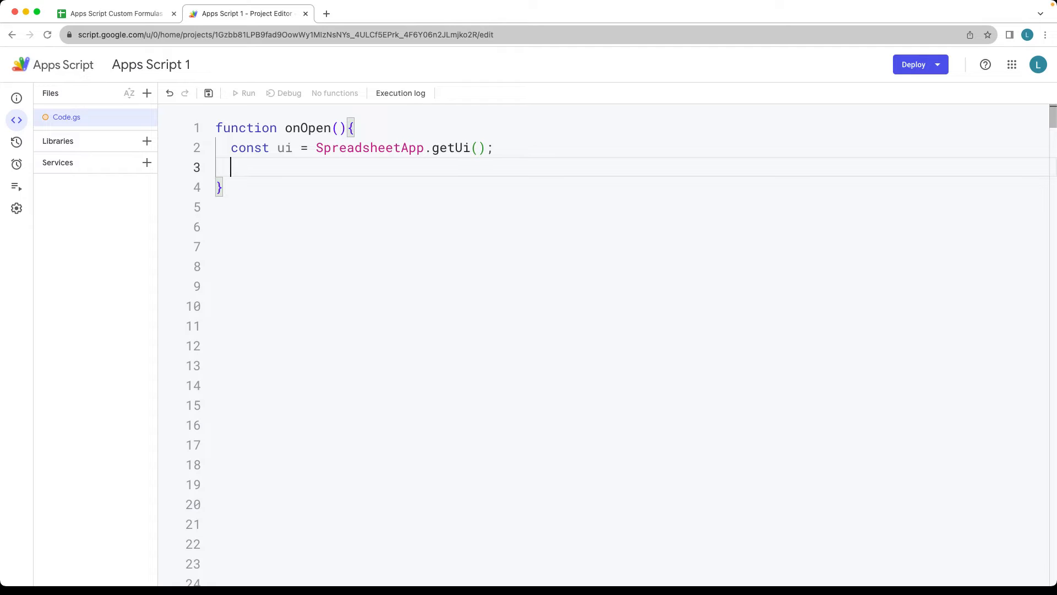
pyautogui.write('ui.cr')
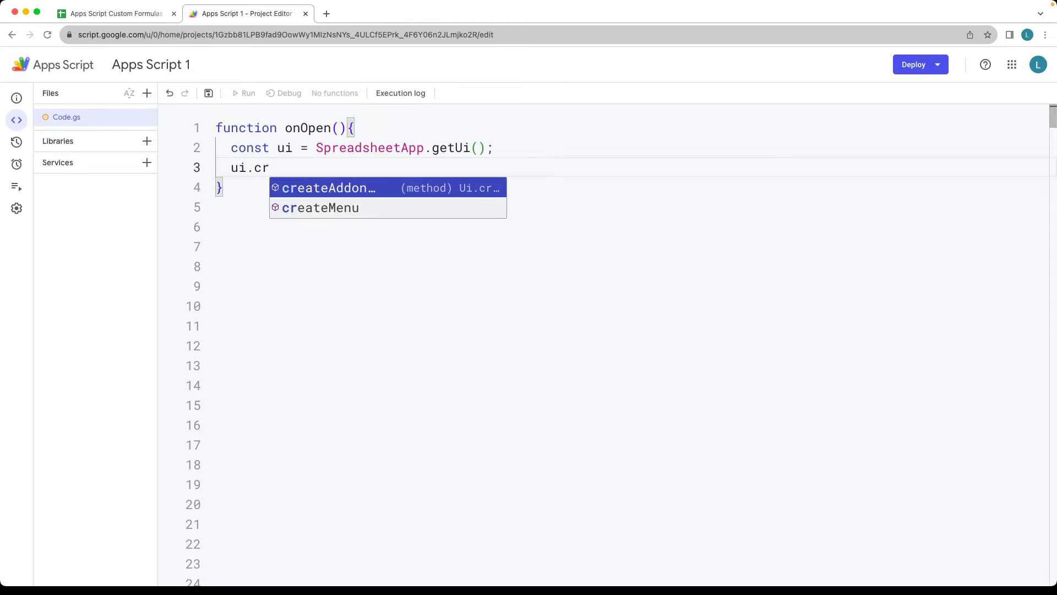
pyautogui.click(321, 209)
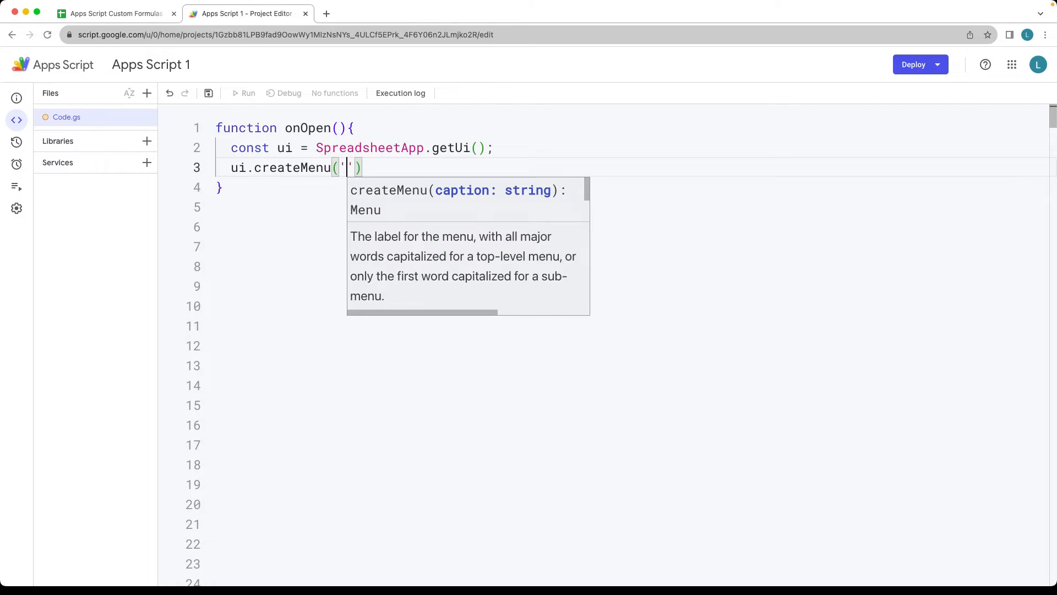
pyautogui.write('Custom')
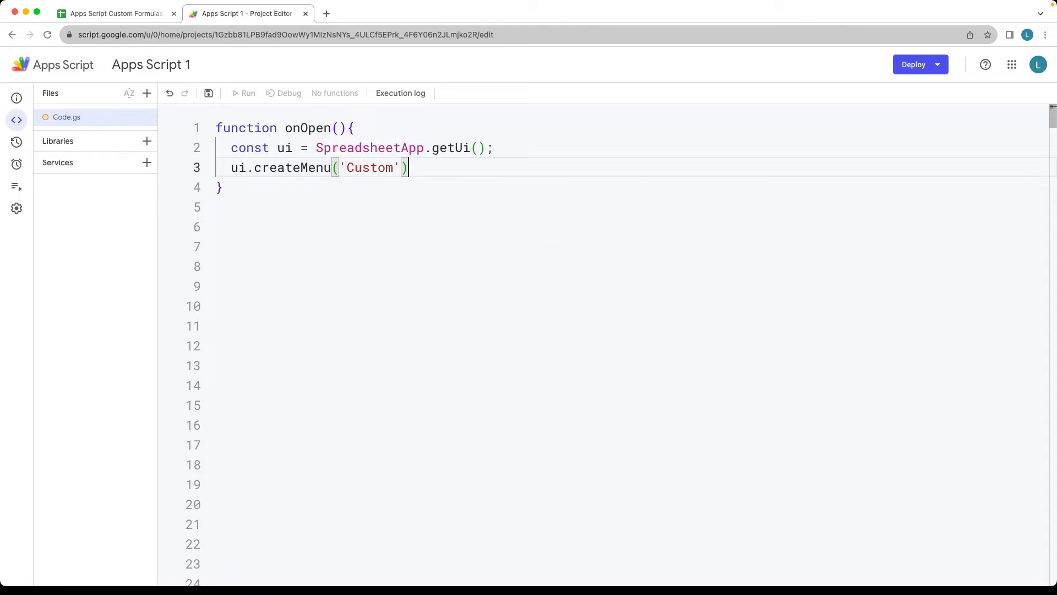
pyautogui.press('Enter')
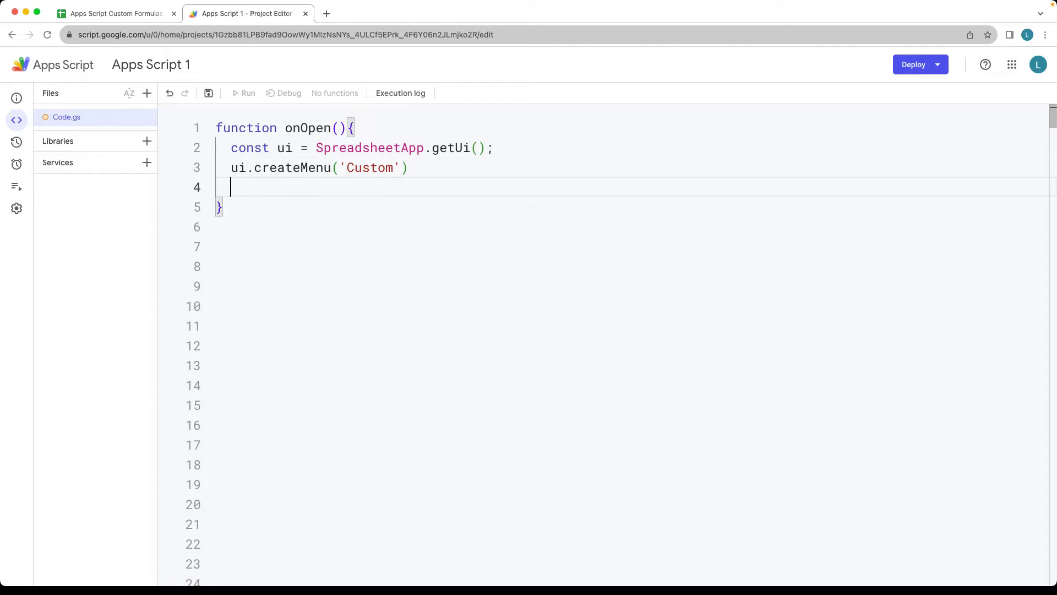
# - Chain .addItem('Color','backGroundColor') and .addToUi(); onto the Custom menu
pyautogui.write(".addItem('")
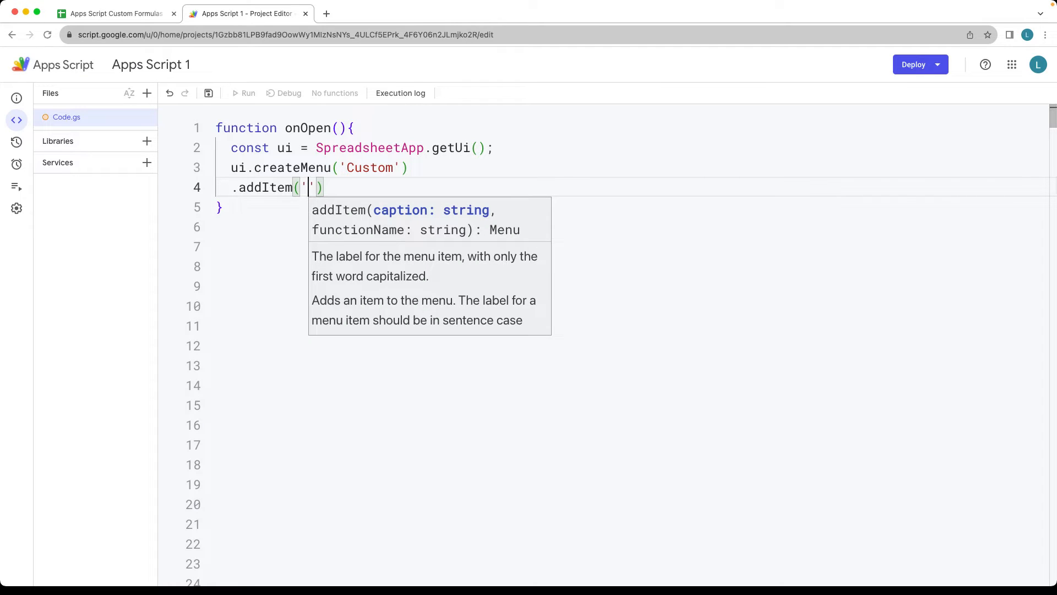
pyautogui.write("Color','B")
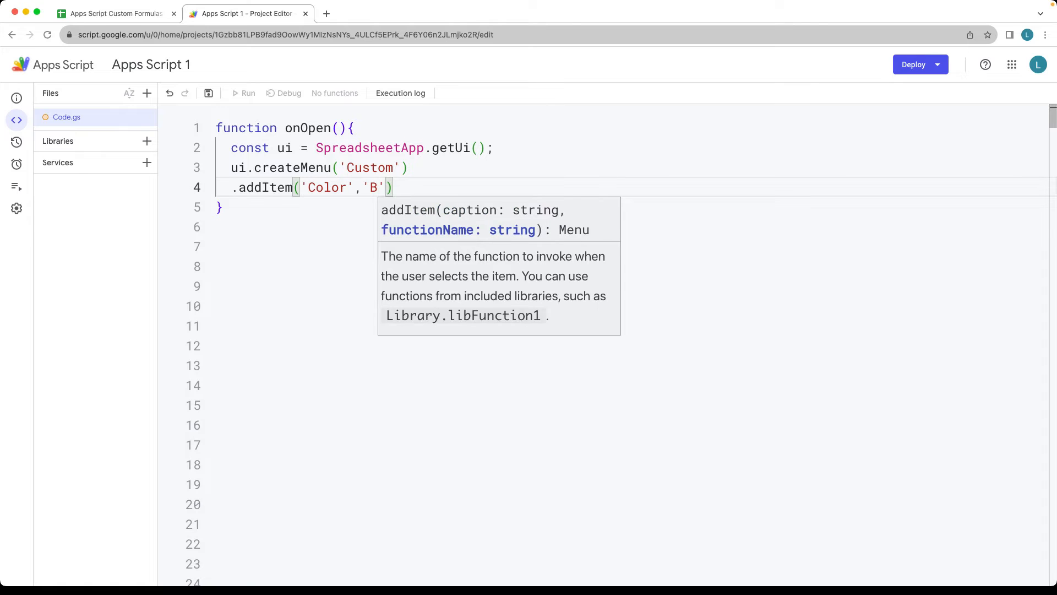
pyautogui.write('ackGroundColor')
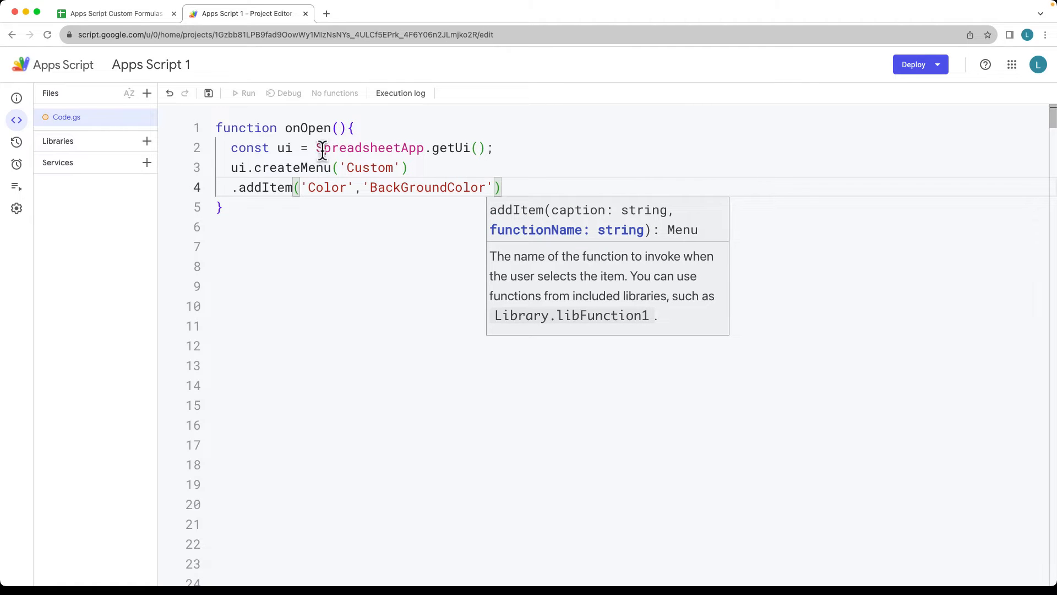
pyautogui.click(371, 187)
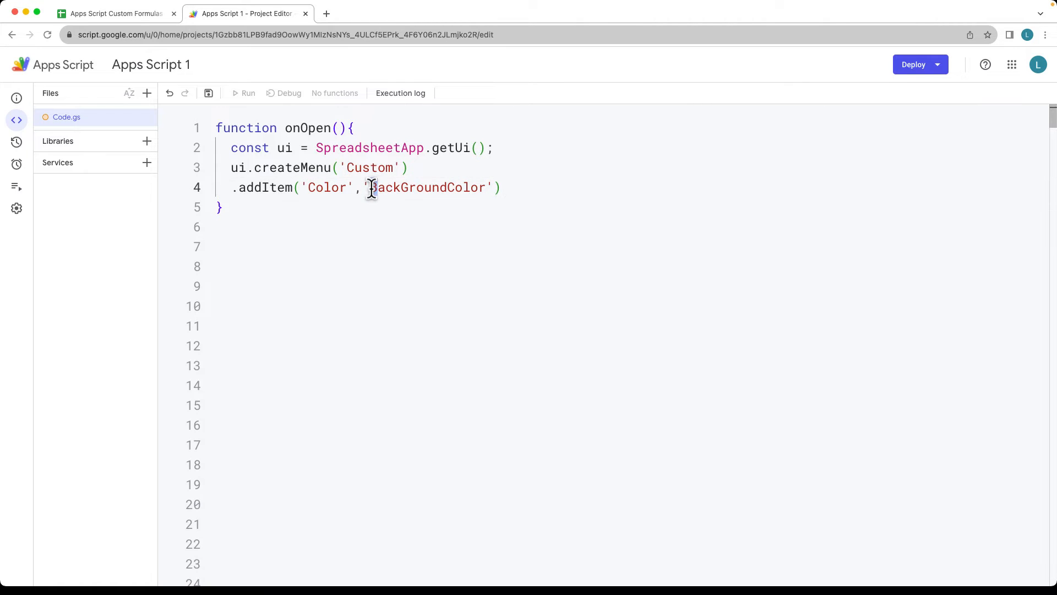
pyautogui.doubleClick(426, 188)
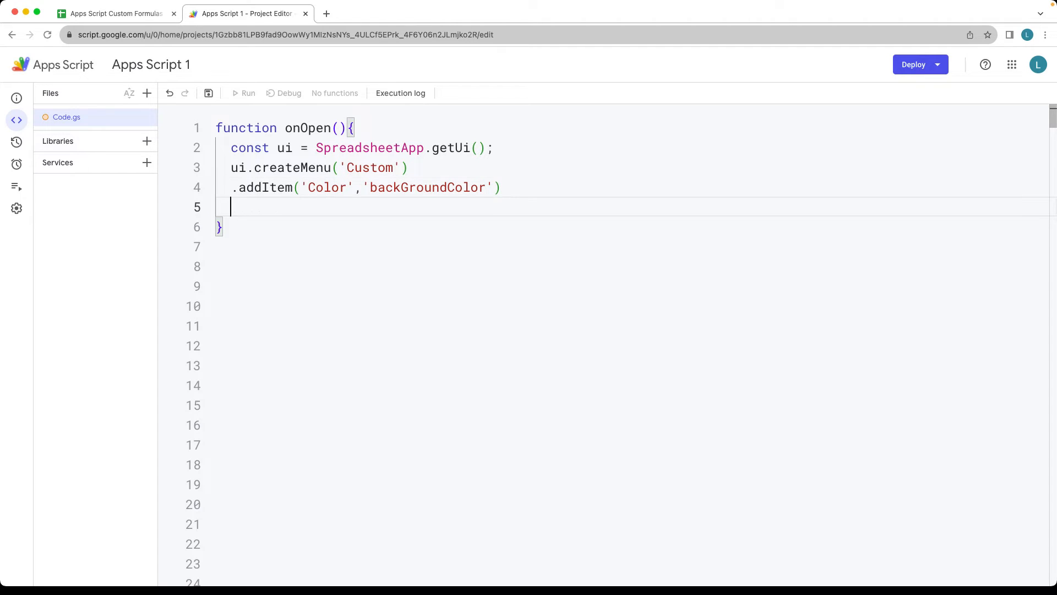
pyautogui.write('.addToUi(')
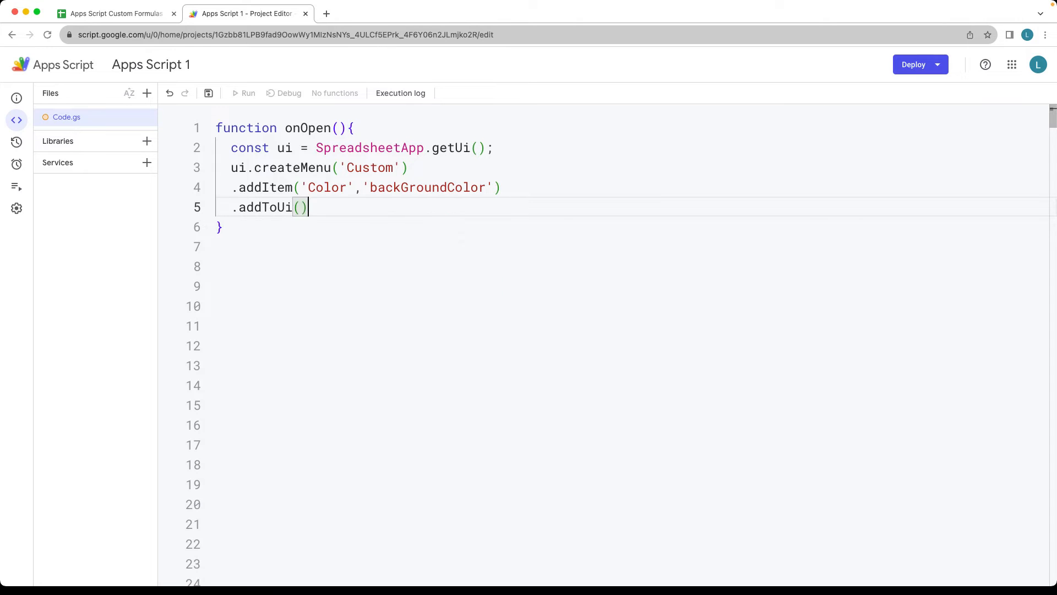
pyautogui.write(';')
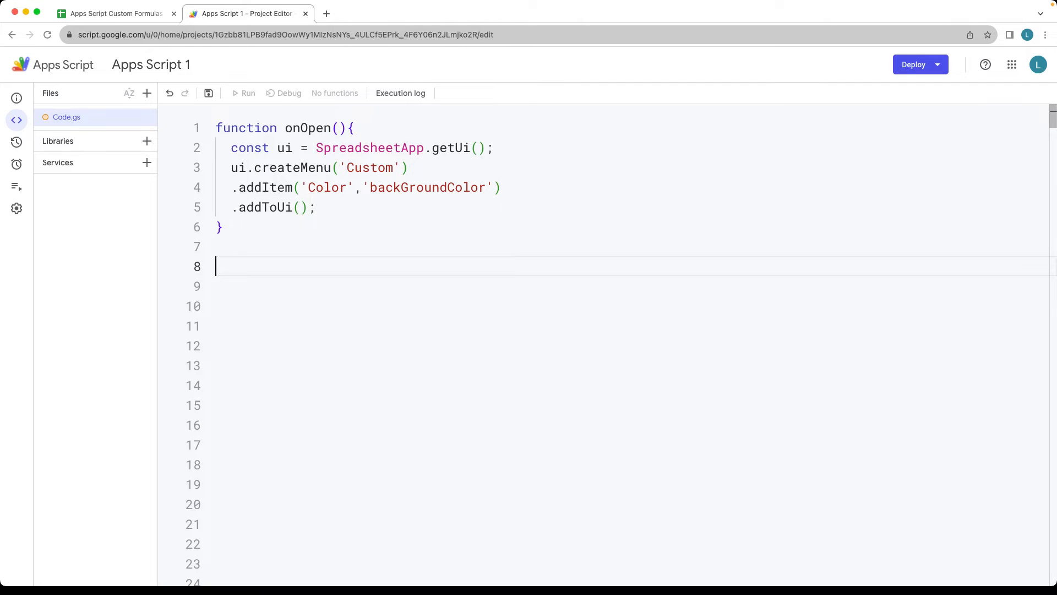
# - Add function backGroundColor() that calls SpreadsheetApp.getUi().alert('clicked')
pyautogui.write('function')
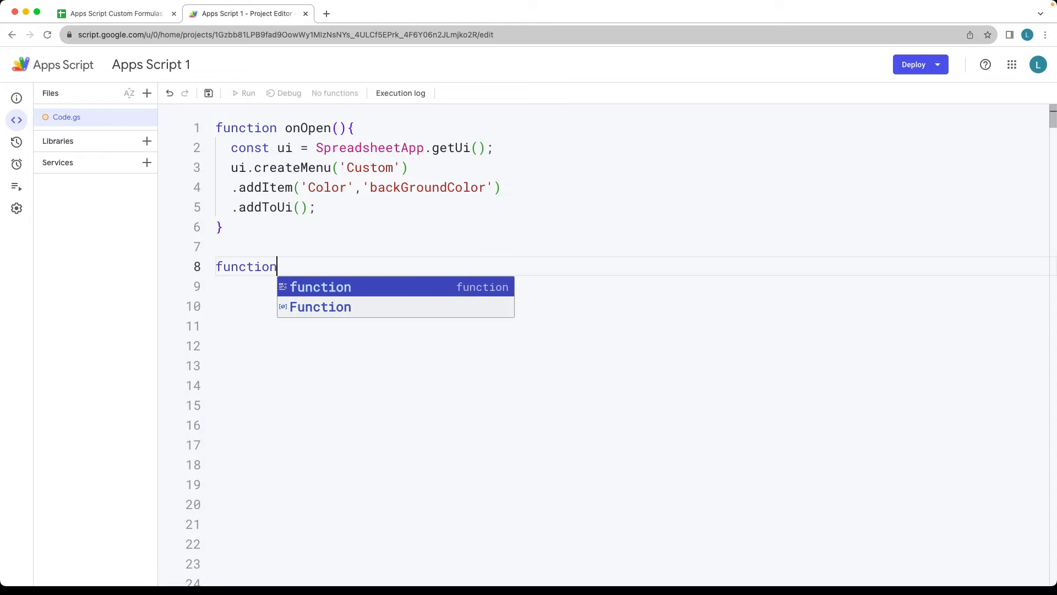
pyautogui.write('backGroundColor()')
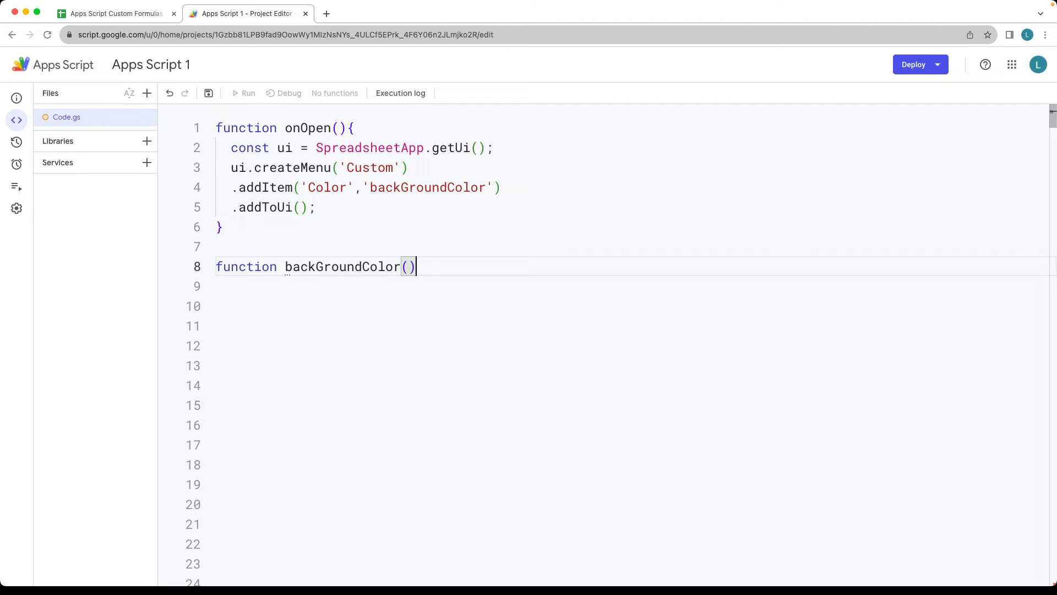
pyautogui.write('{')
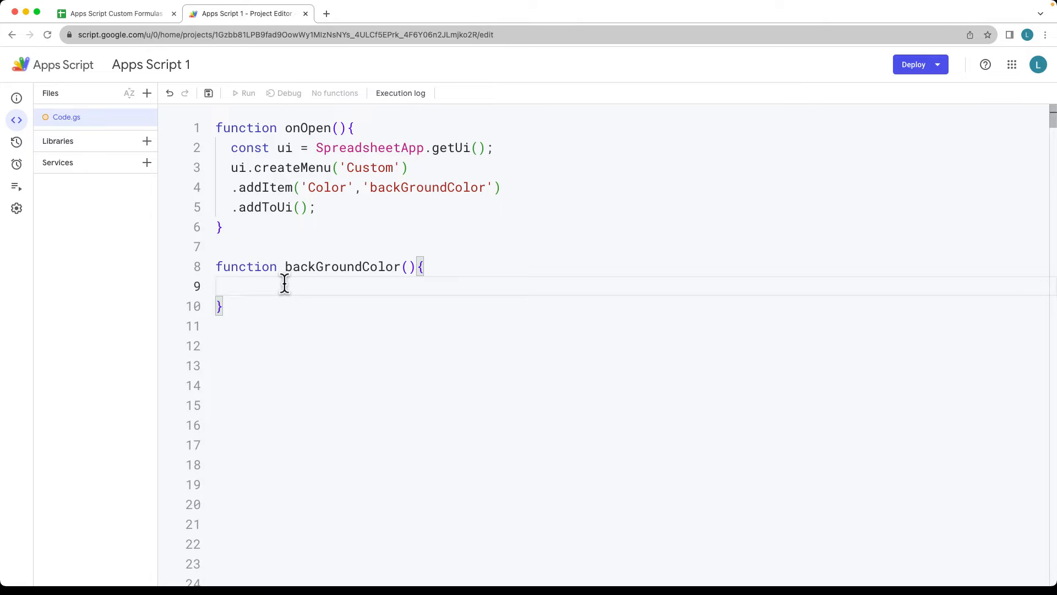
pyautogui.write('const ui')
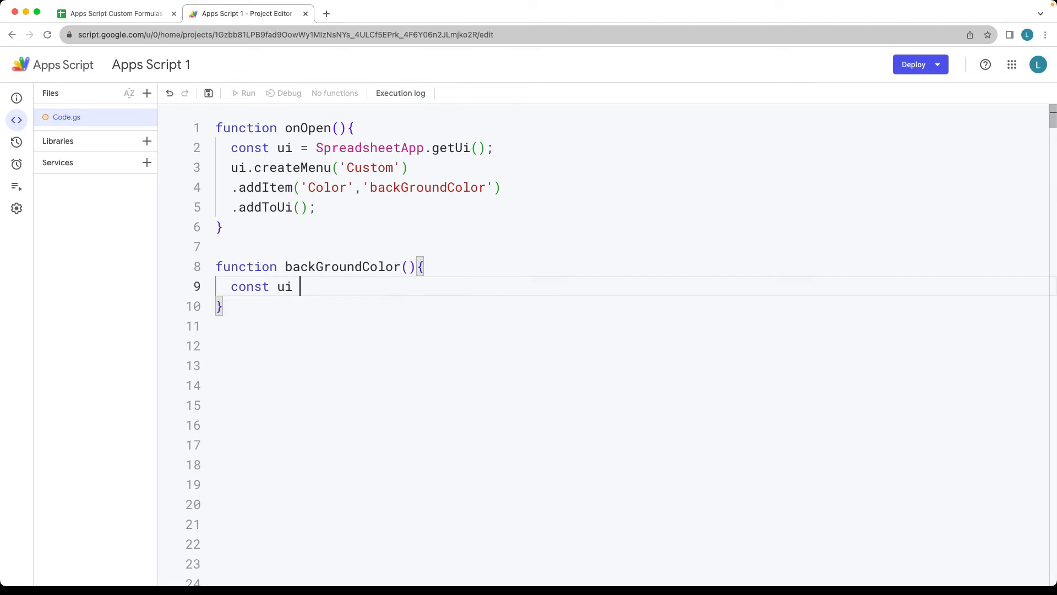
pyautogui.write('= SpreadsheetApp')
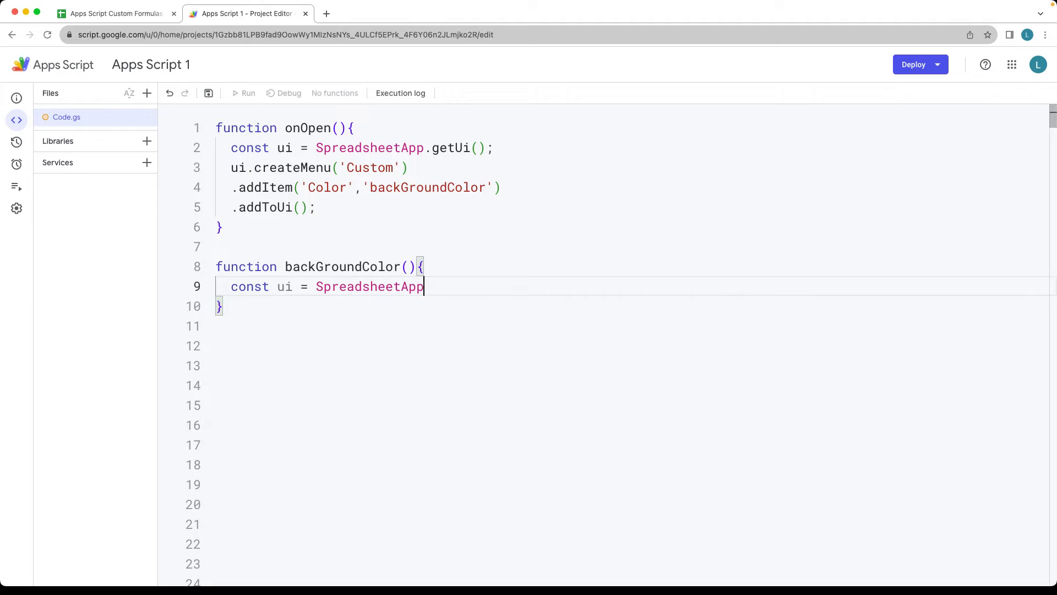
pyautogui.write('.get')
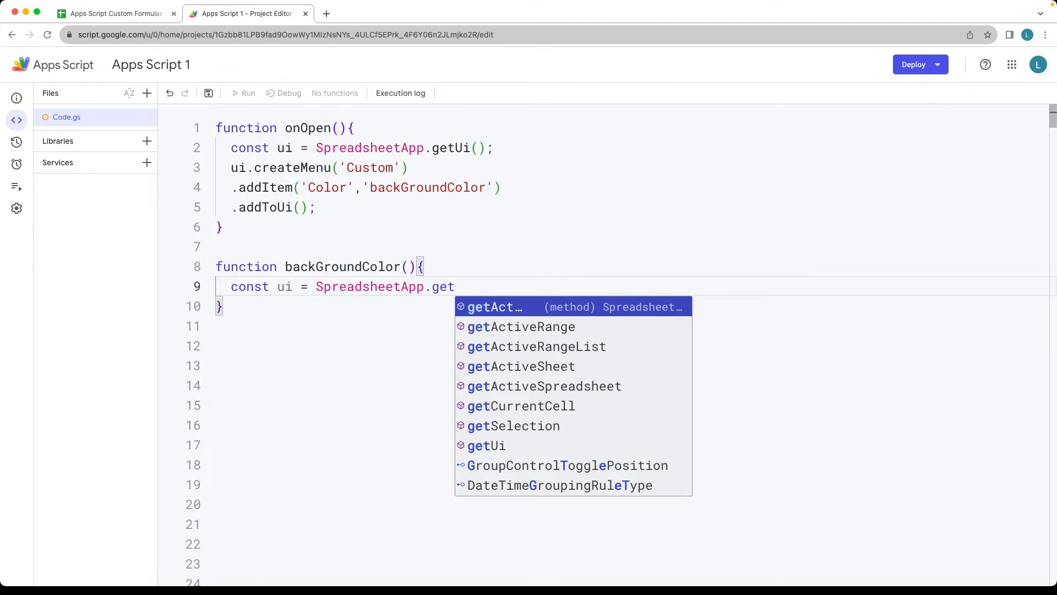
pyautogui.click(485, 445)
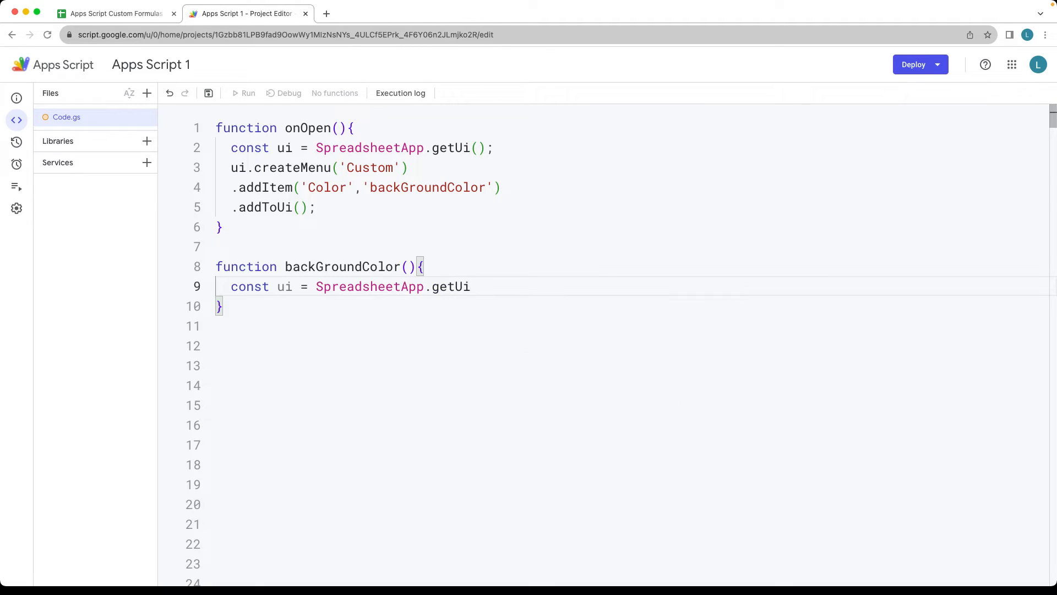
pyautogui.write("().alert('cl")
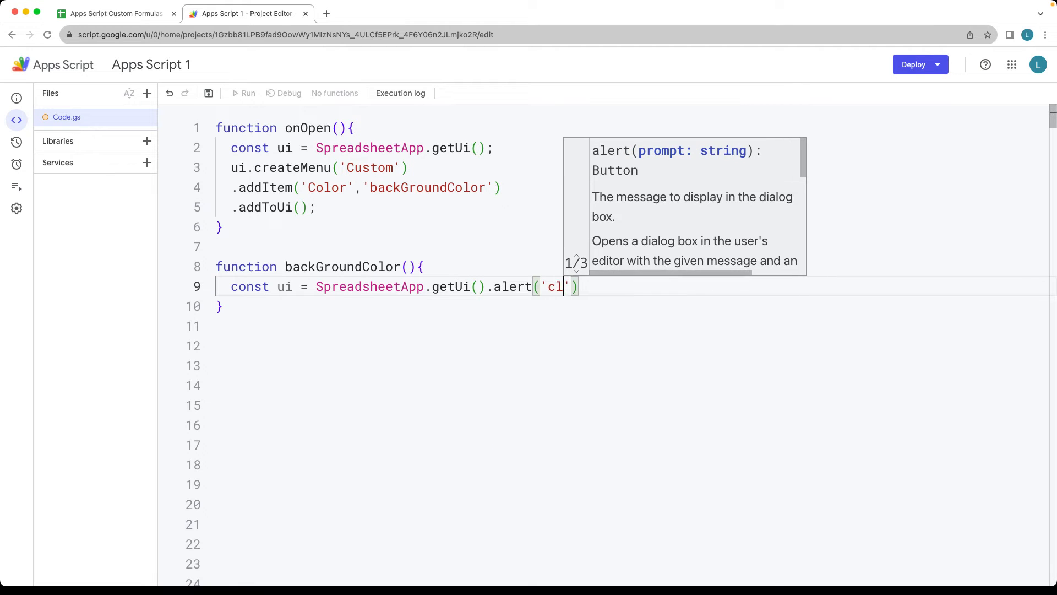
pyautogui.write('icked')
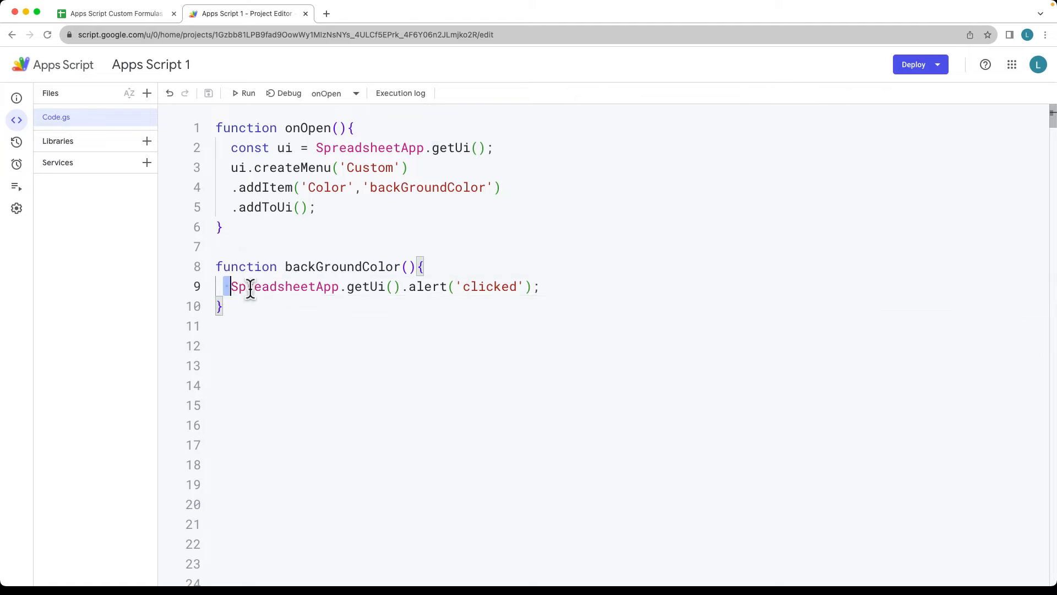
pyautogui.moveTo(231, 287); pyautogui.dragTo(539, 287)
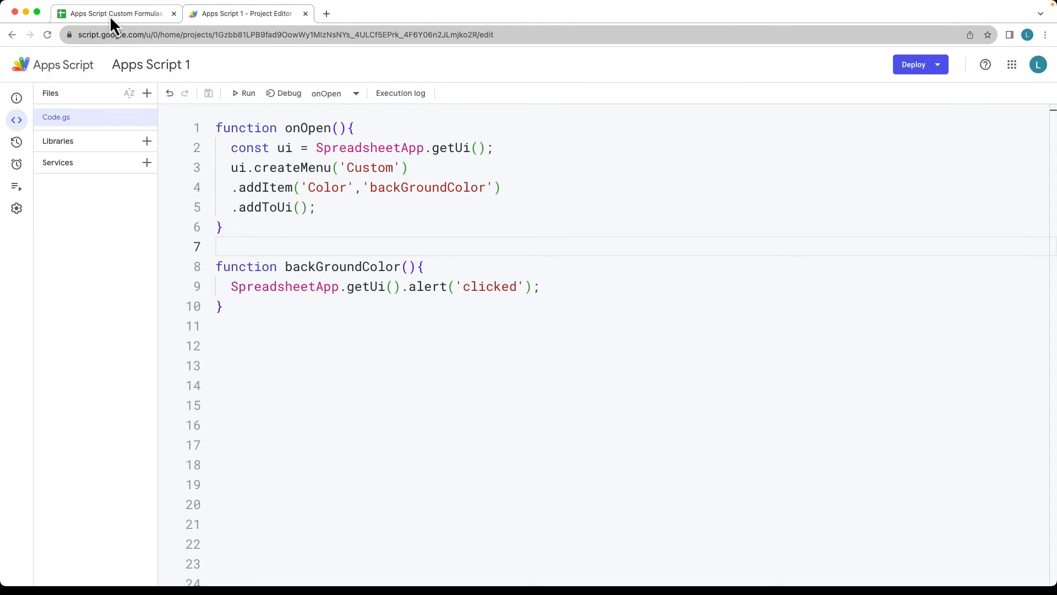
# - In the spreadsheet run Custom > Color and dismiss the resulting 'clicked' alert
pyautogui.click(114, 13)
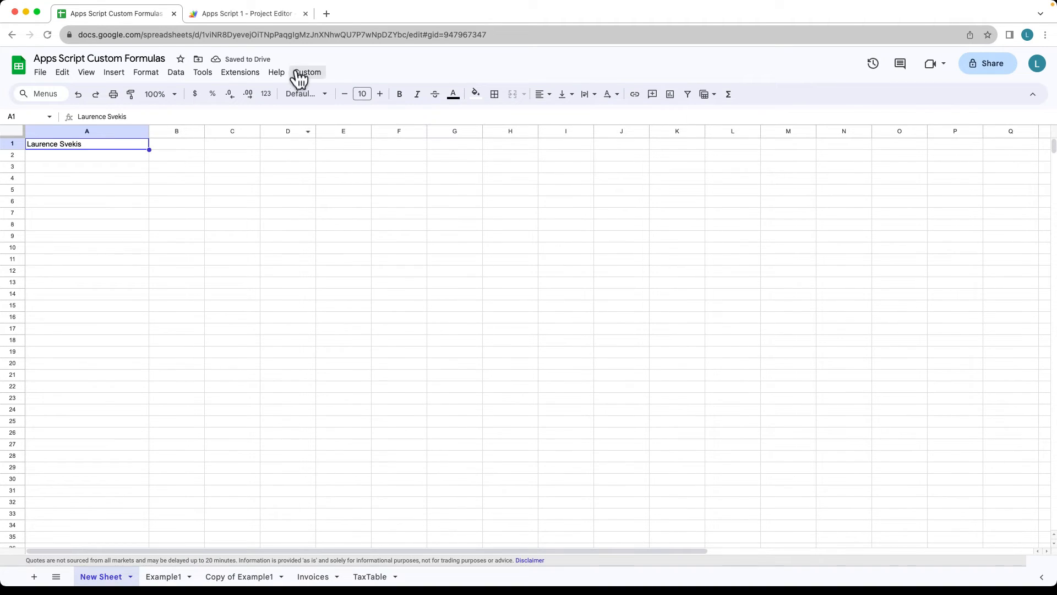
pyautogui.click(308, 73)
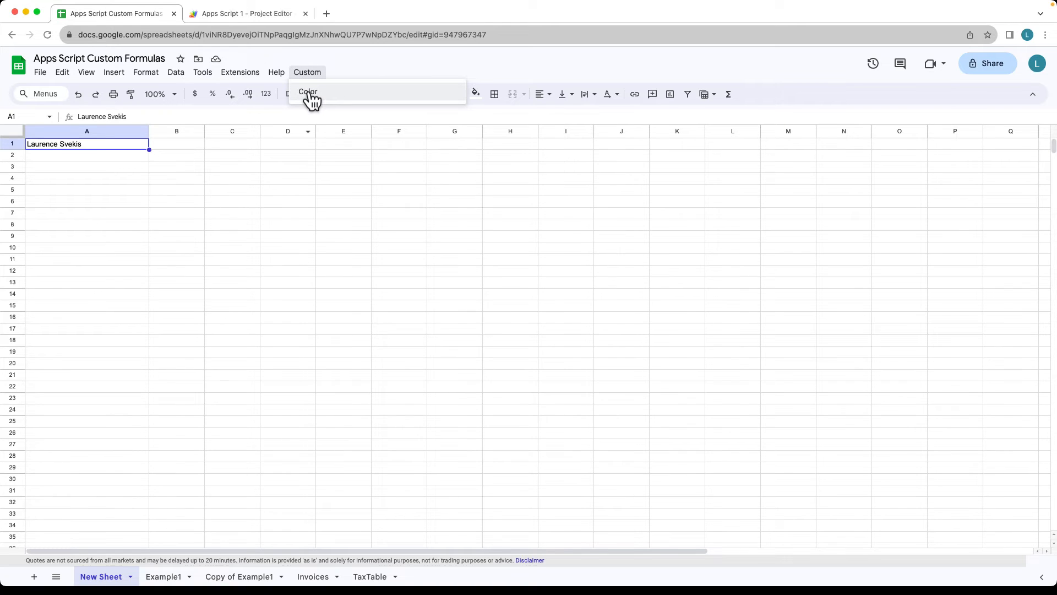
pyautogui.click(307, 91)
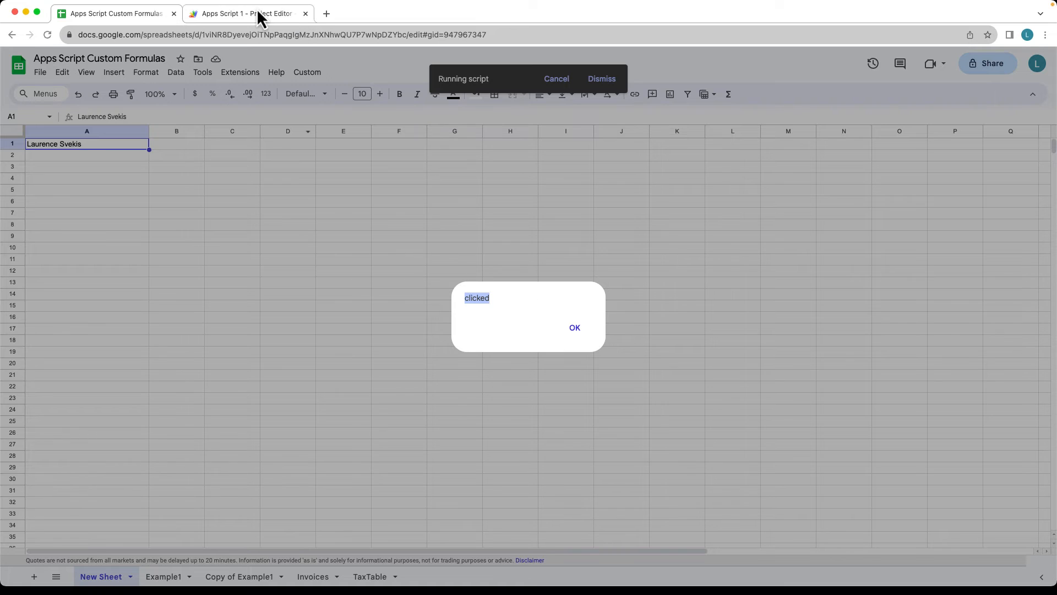
pyautogui.click(243, 13)
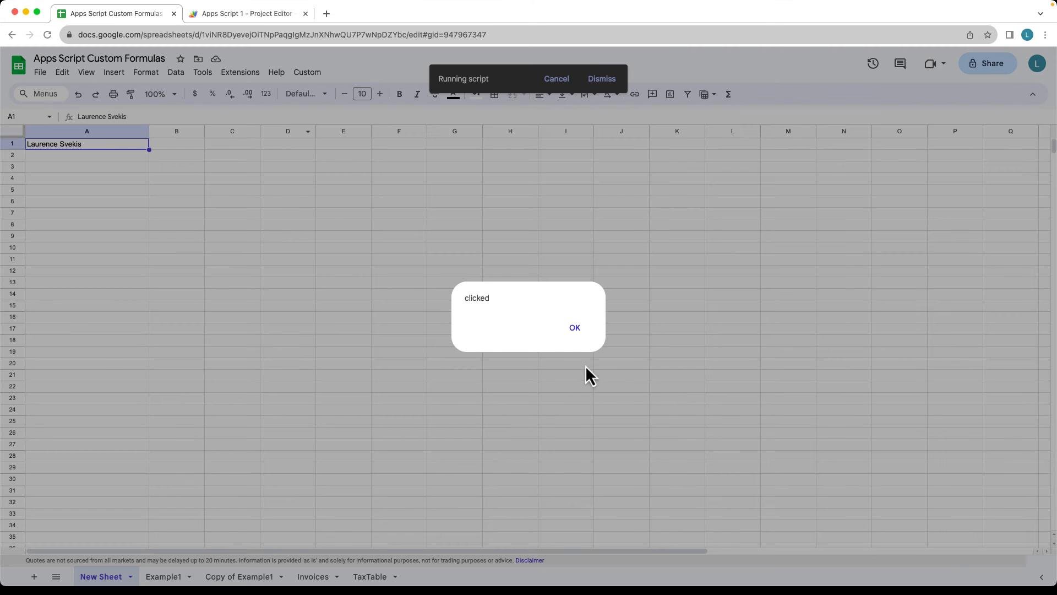
pyautogui.click(246, 13)
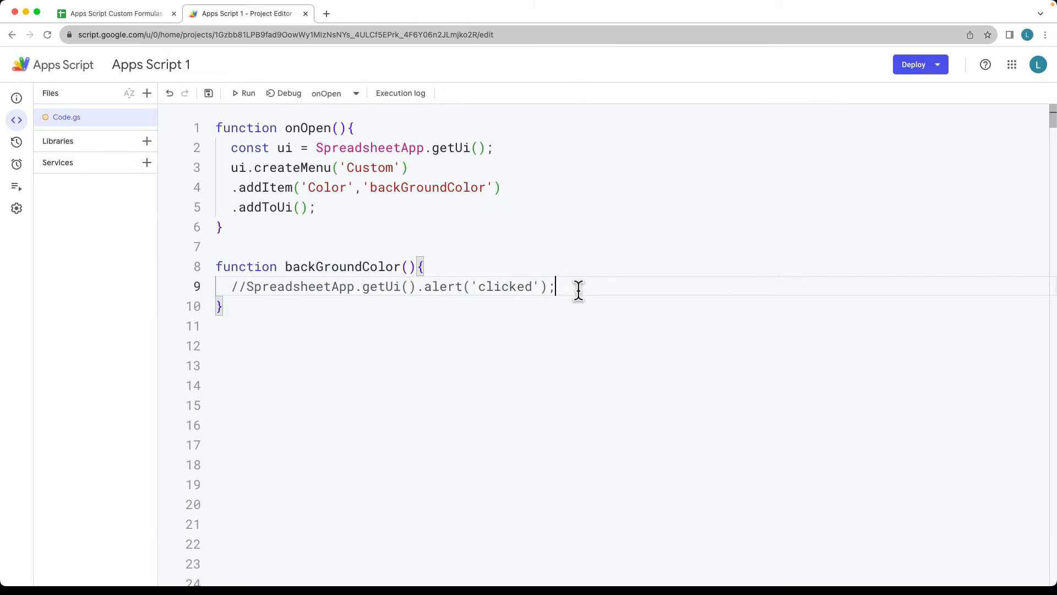
# - Add const sheet = SpreadsheetApp.getActiveSpreadsheet().getActiveSheet() and const range = sheet.getActiveRange()
pyautogui.press('enter')
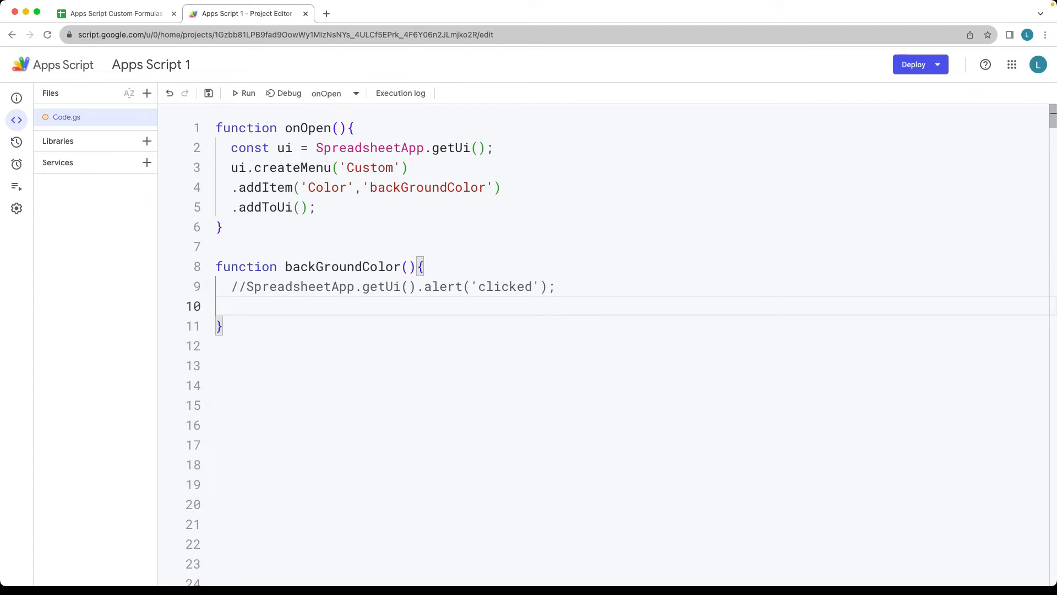
pyautogui.write('const sheet')
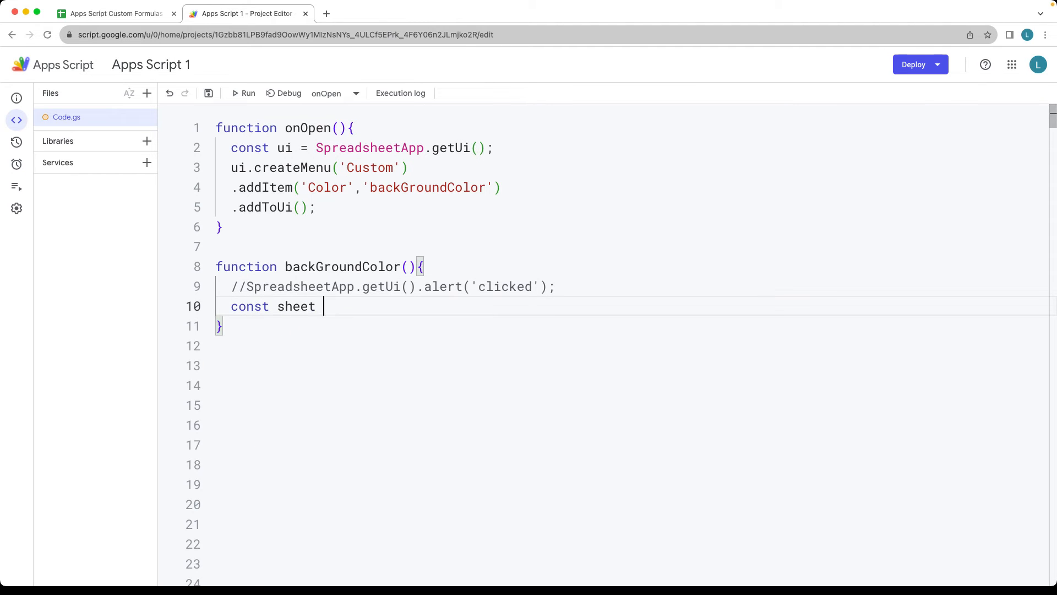
pyautogui.write('= SpreadsheetApp')
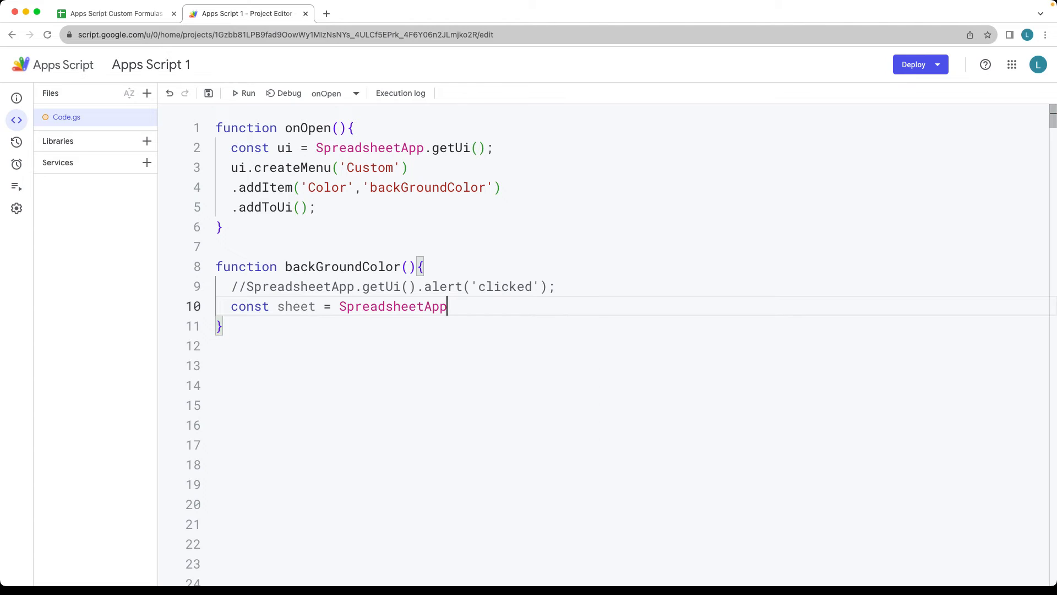
pyautogui.write('.get')
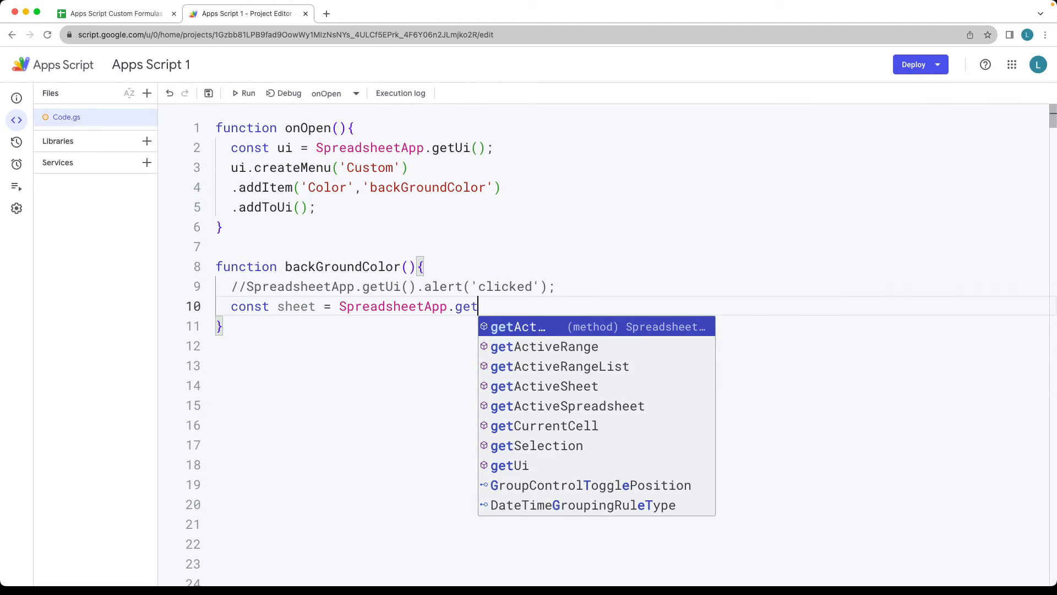
pyautogui.click(569, 405)
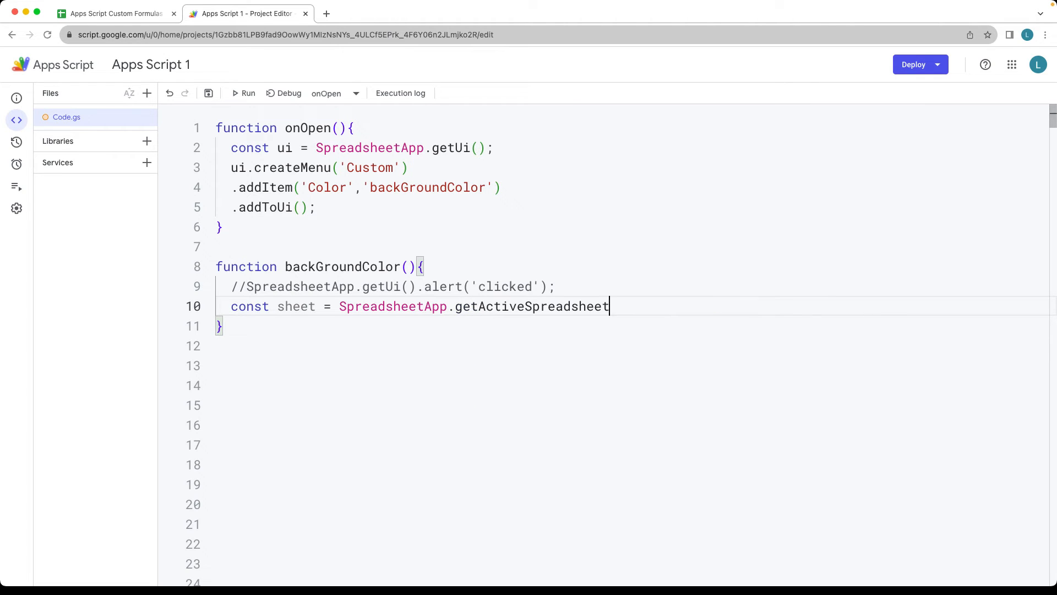
pyautogui.write('().')
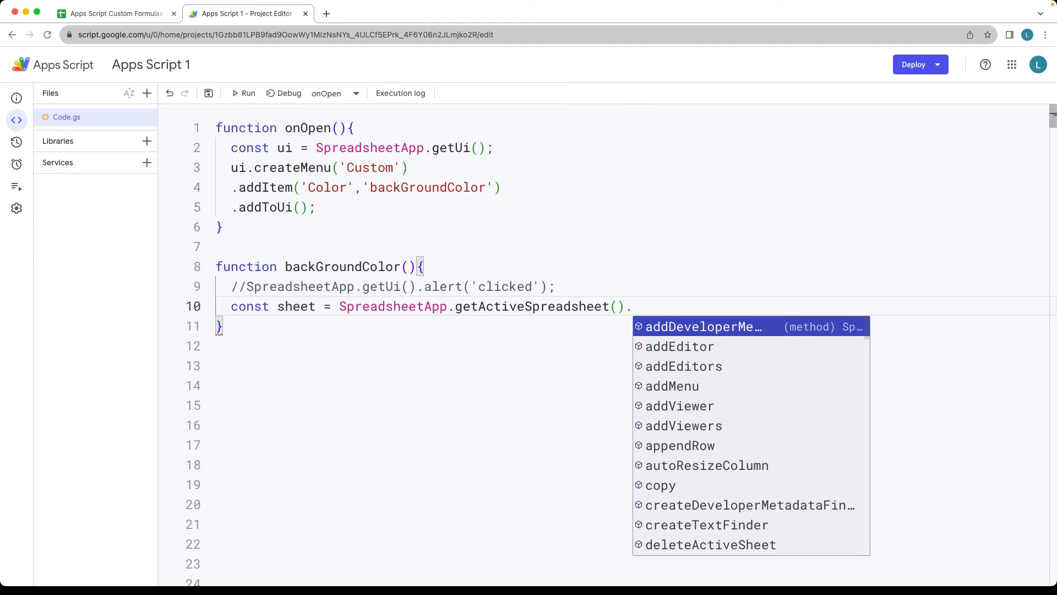
pyautogui.write('.get')
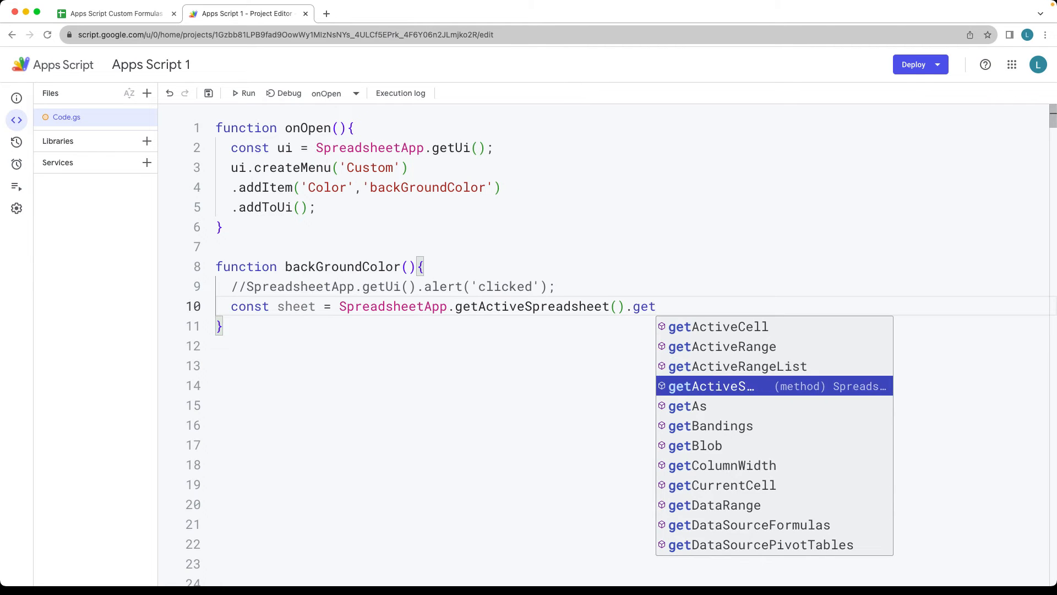
pyautogui.click(710, 385)
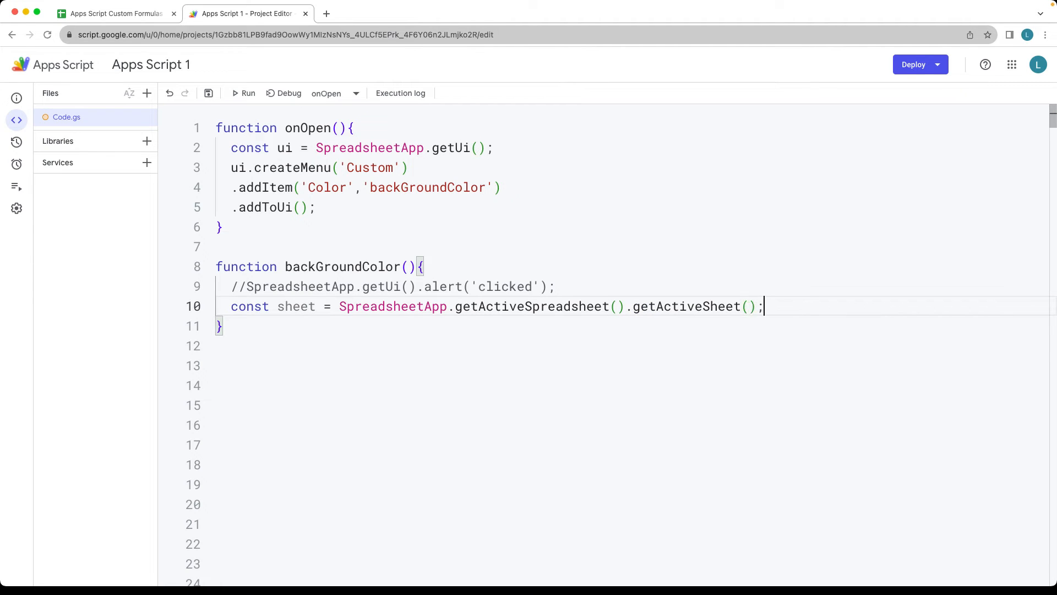
pyautogui.write('const range = sheet.getActiveRange();')
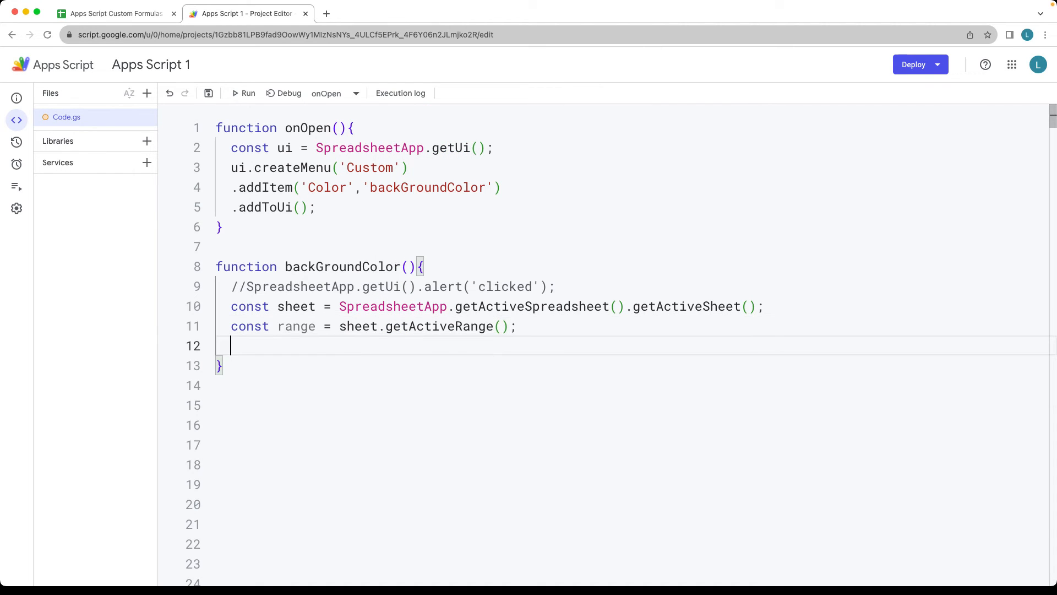
# - Add const color = 'FFFF00' and range.setBackground(color) inside backGroundColor
pyautogui.write('const')
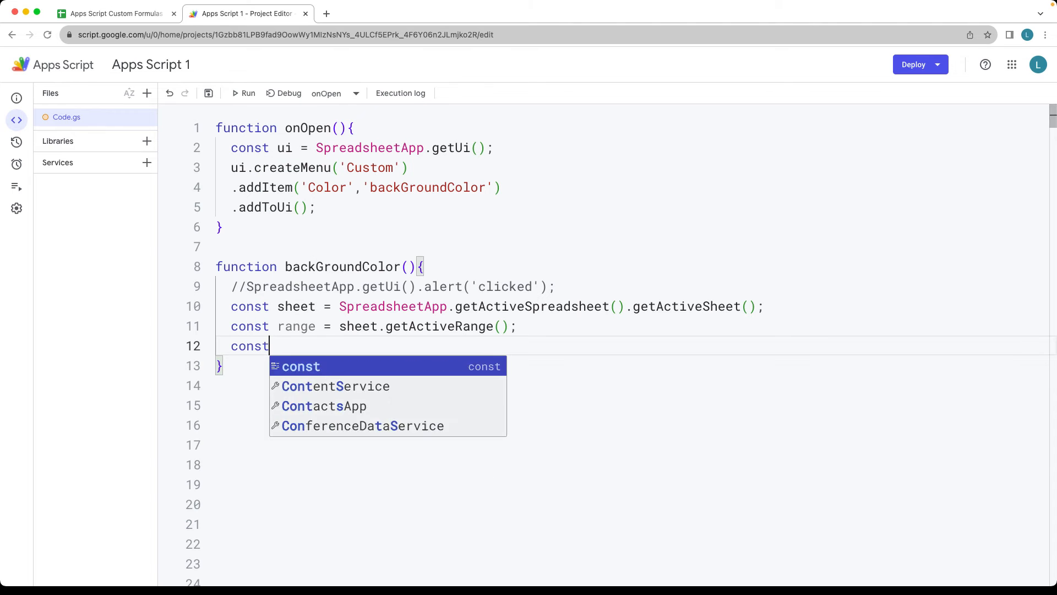
pyautogui.write('color =')
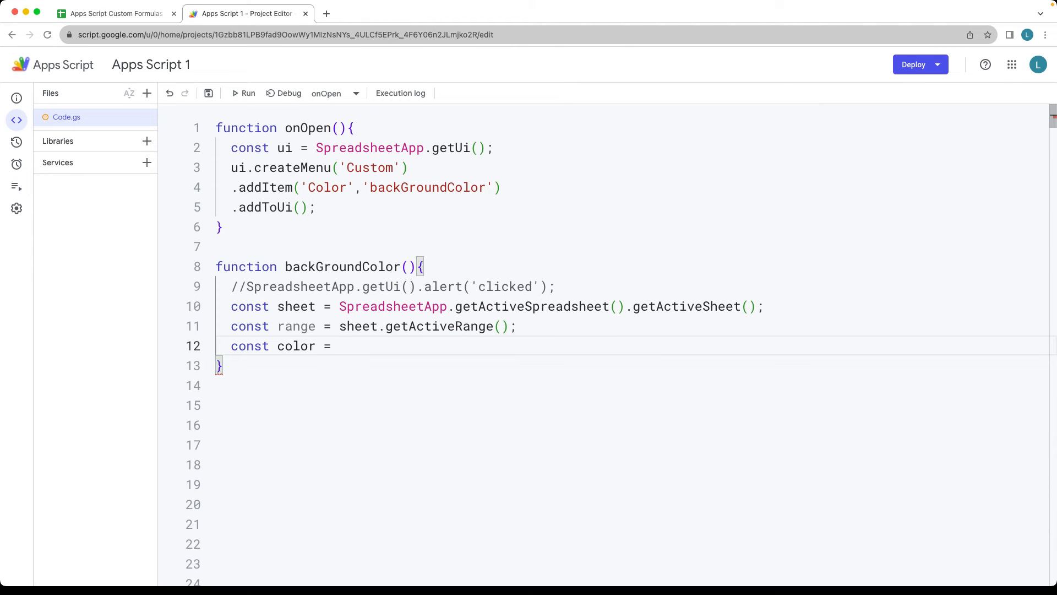
pyautogui.write("''")
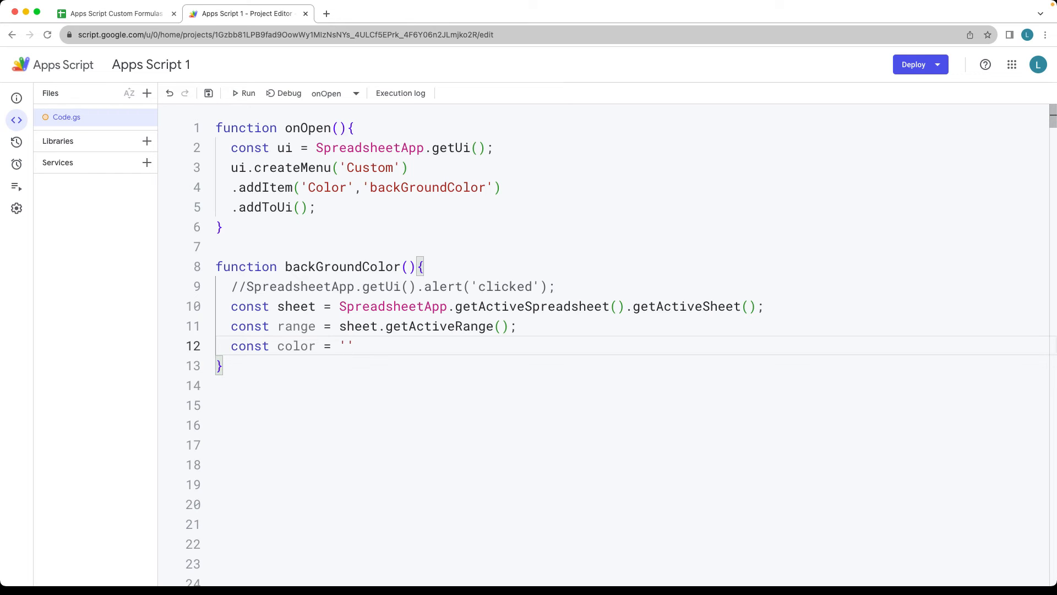
pyautogui.write('F')
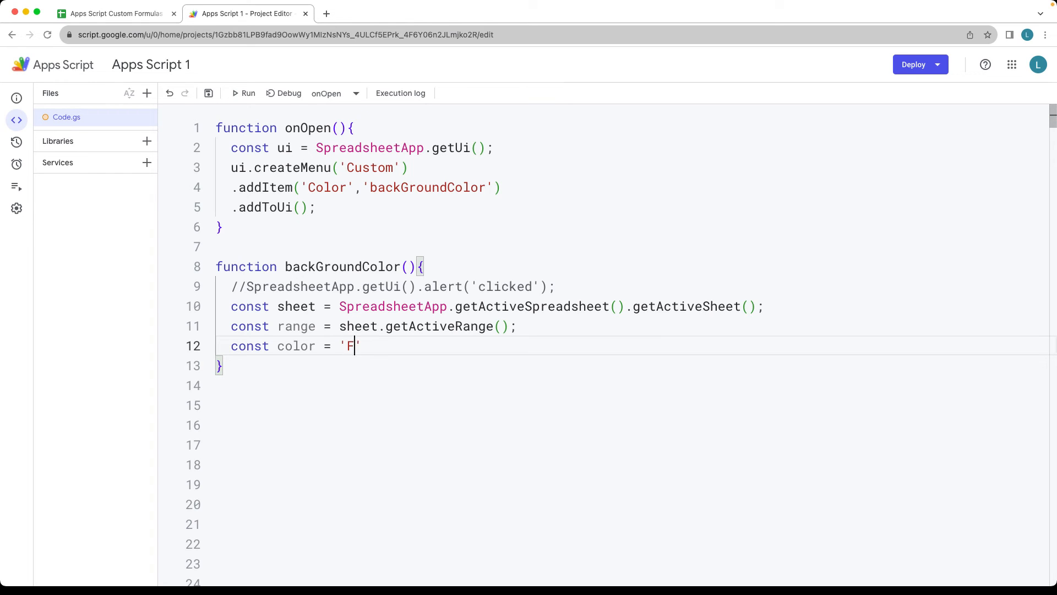
pyautogui.write('FFF00')
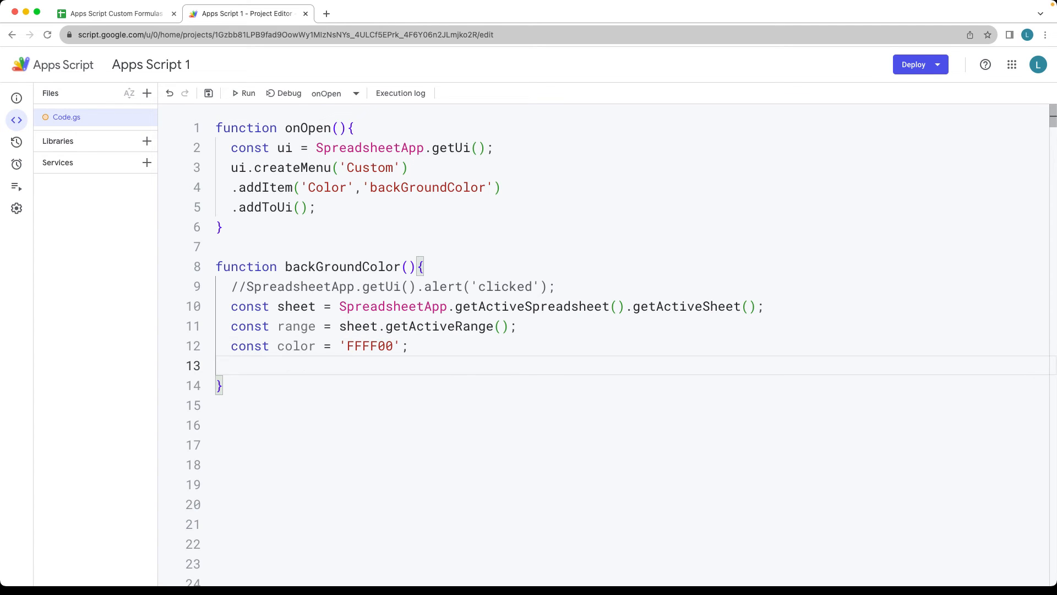
pyautogui.write('range.')
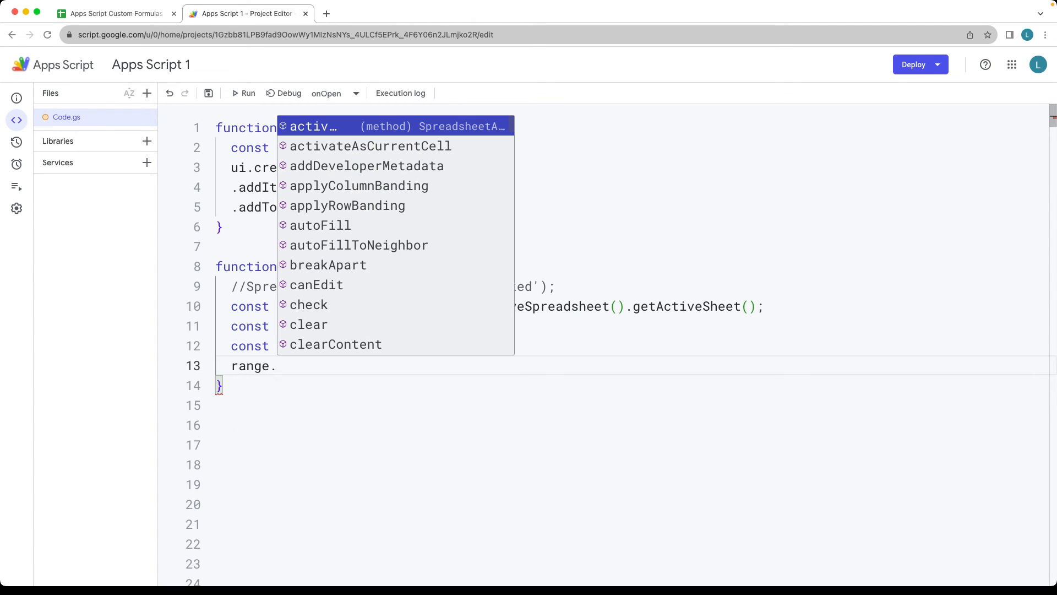
pyautogui.write('setBackground')
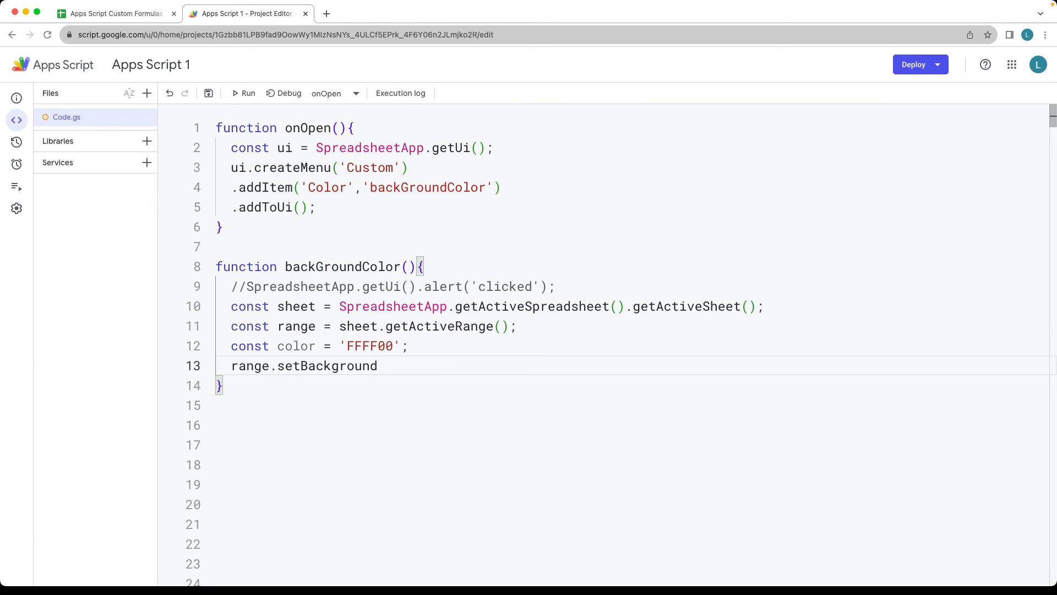
pyautogui.write('(color)')
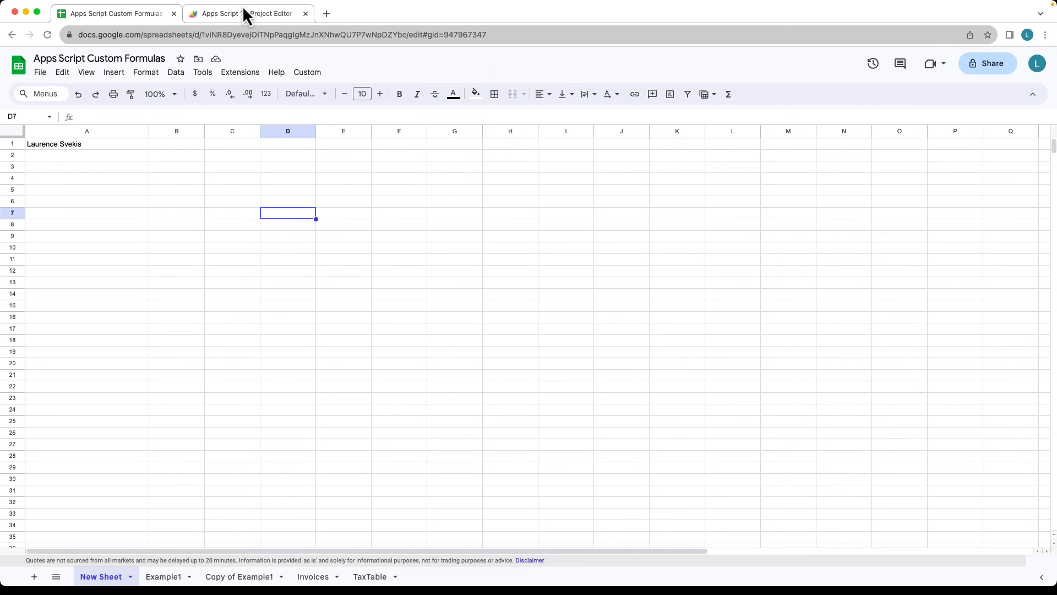
# - Change the color constant to '#FFFF00' in the script and return to the spreadsheet
pyautogui.click(245, 13)
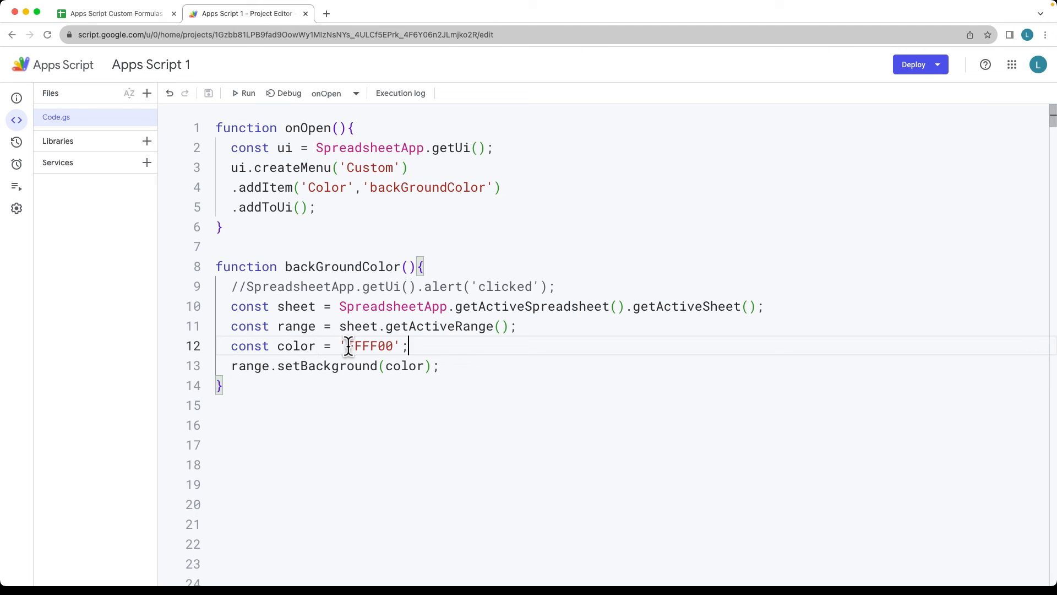
pyautogui.write('#')
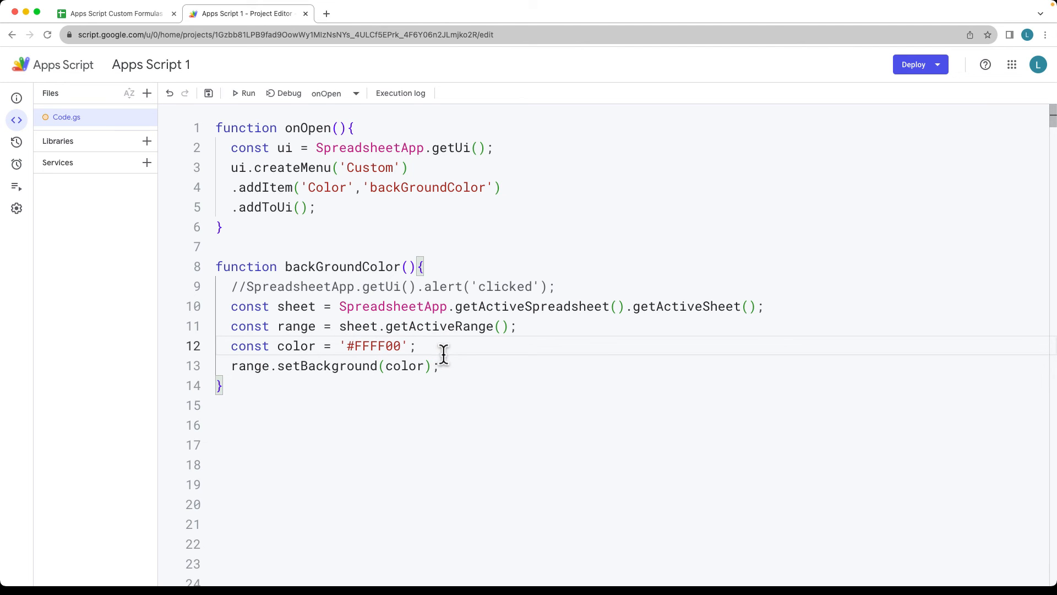
pyautogui.click(113, 13)
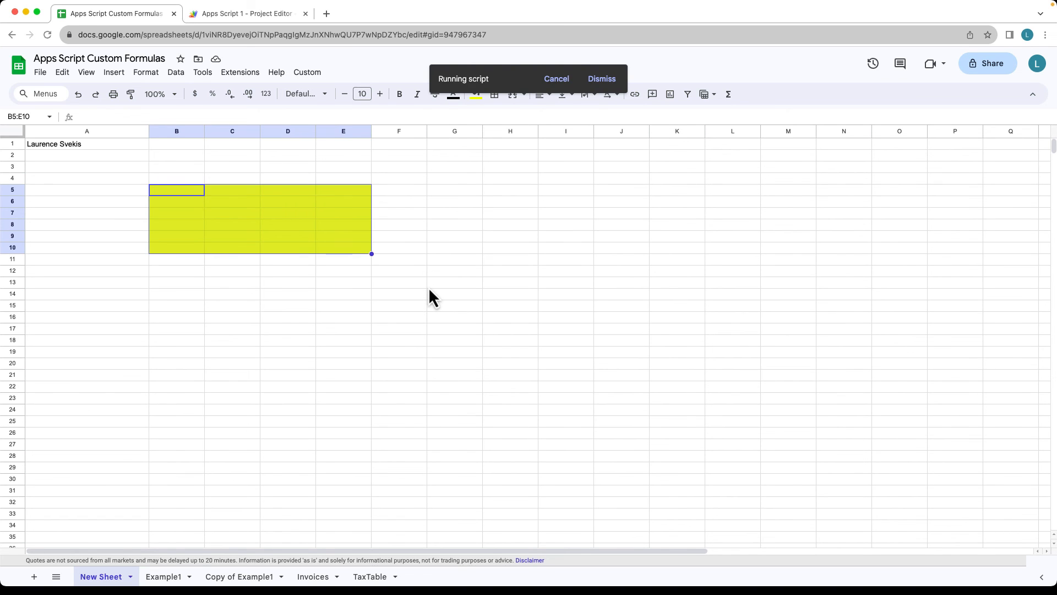
# - Run Custom > Color to turn the selected cells yellow, then go back to the script
pyautogui.click(307, 72)
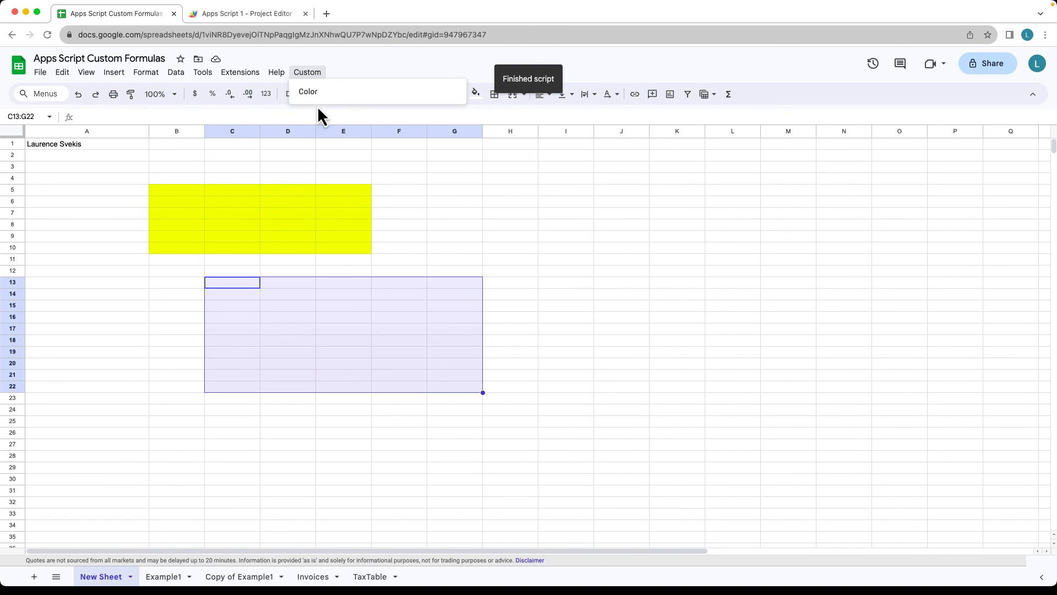
pyautogui.click(245, 13)
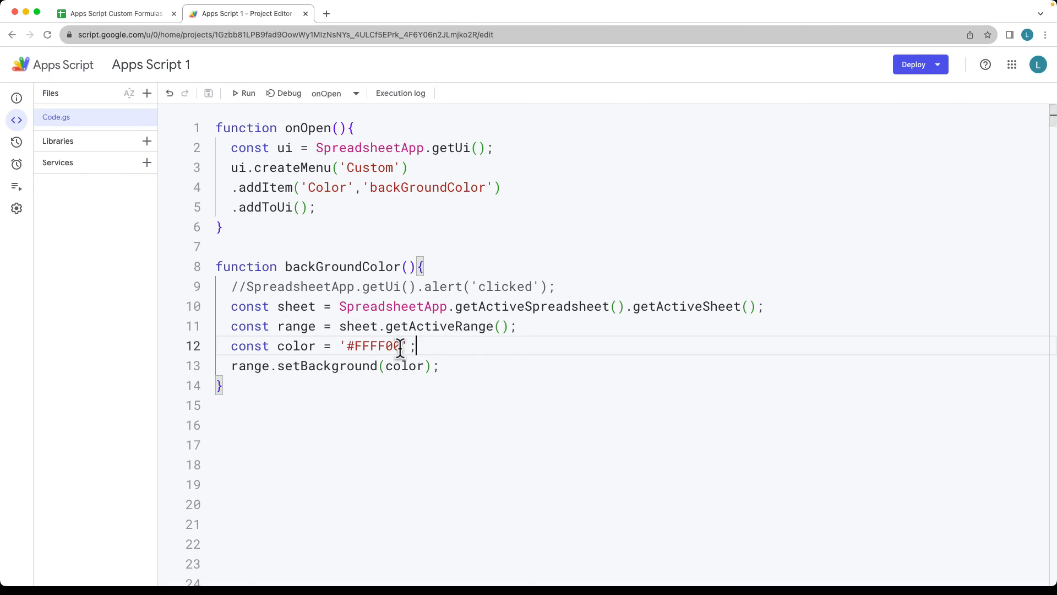
pyautogui.doubleClick(374, 346)
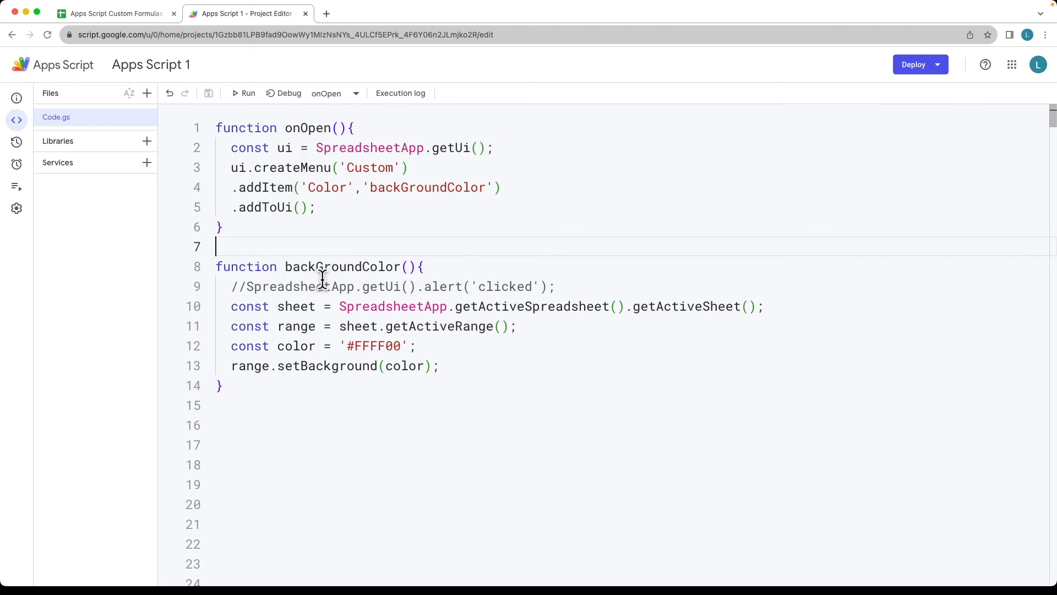
# - Select A4:H23 in the sheet and apply Format > Clear formatting to remove the yellow
pyautogui.click(113, 13)
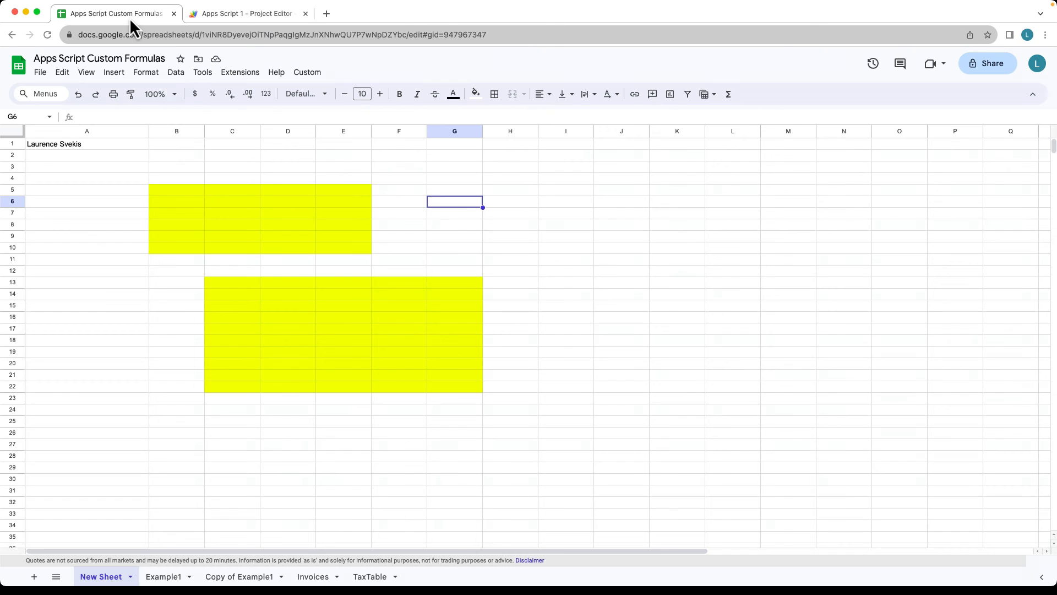
pyautogui.moveTo(86, 179); pyautogui.dragTo(510, 397)
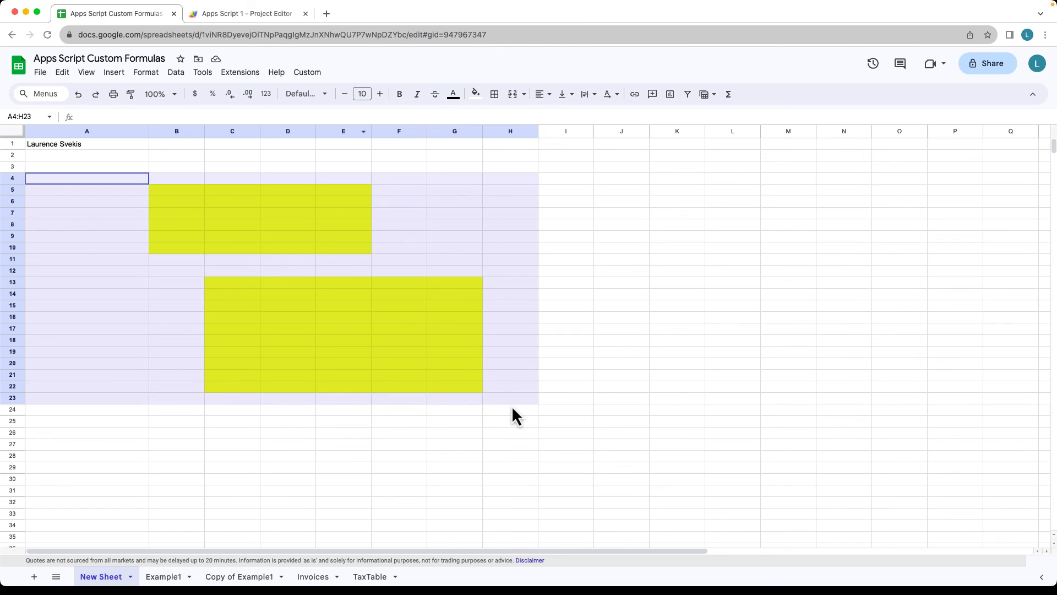
pyautogui.click(146, 73)
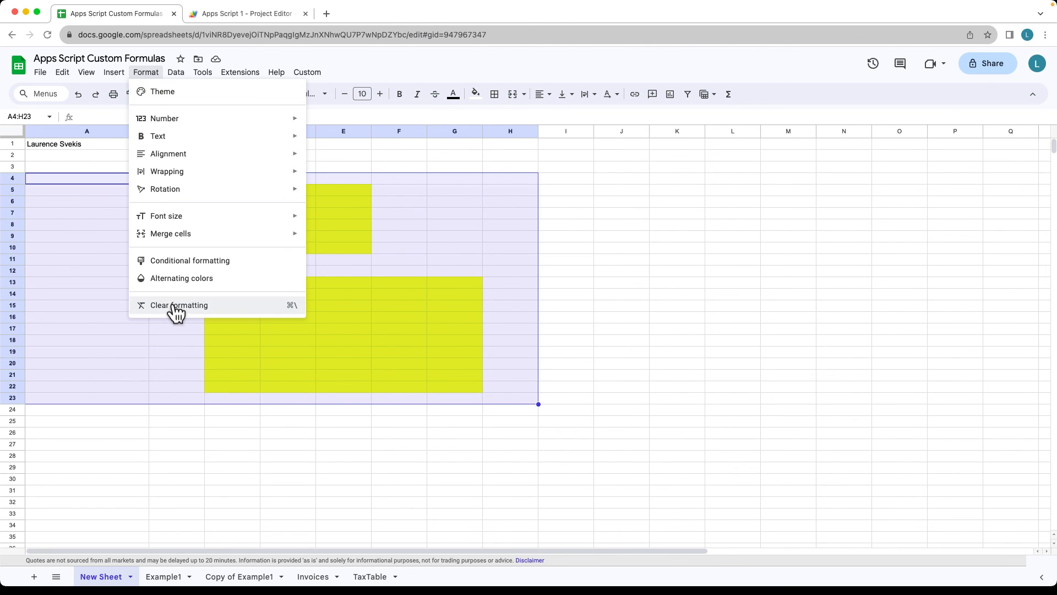
pyautogui.click(179, 306)
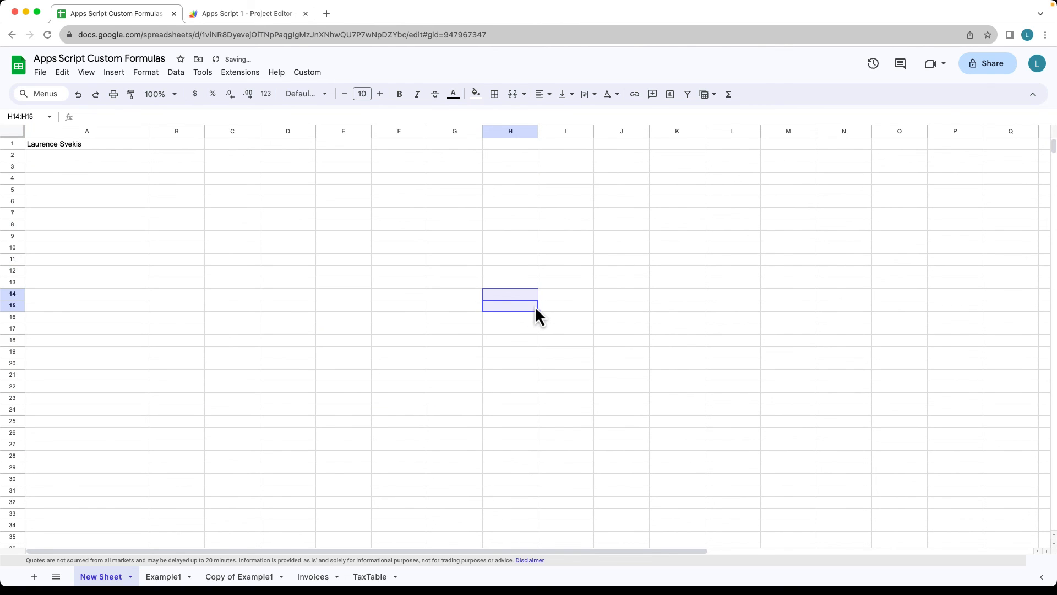